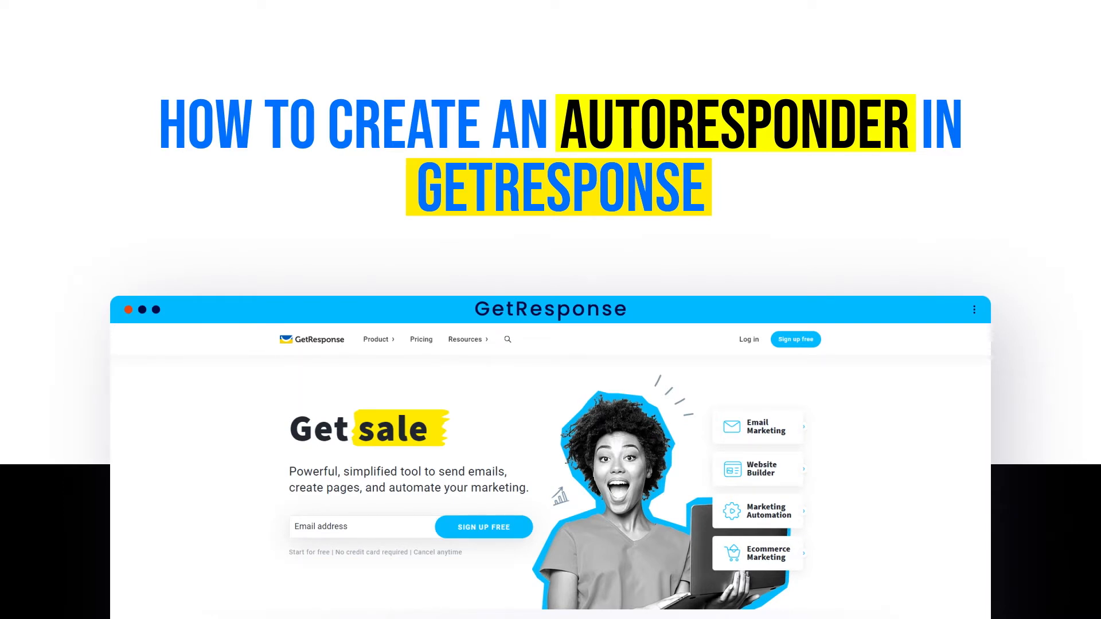
- Open the dashboard's Tools menu listing Autoresponders, Automation and Email marketing
{"action": "scroll", "scroll_direction": "down", "scroll_amount": 3}
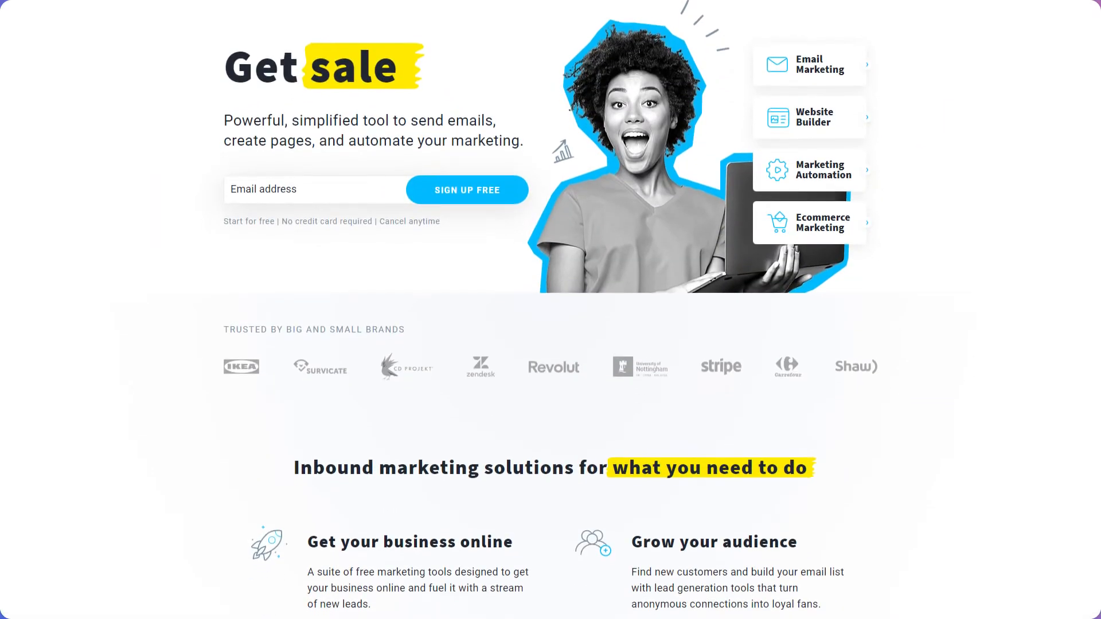
{"action": "scroll", "scroll_direction": "down", "scroll_amount": 3}
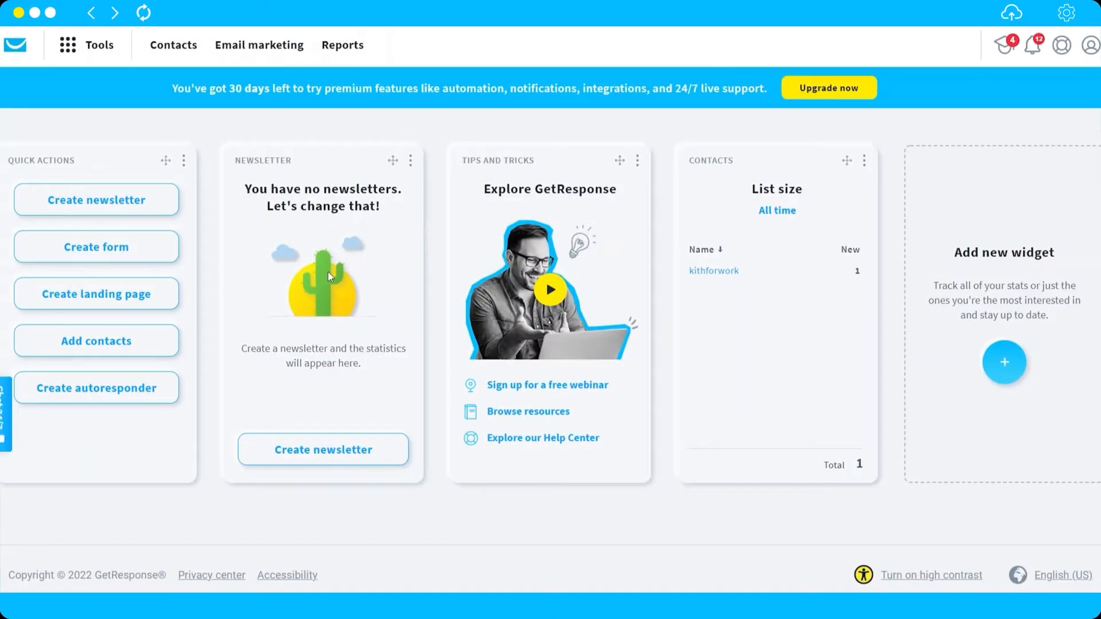
{"action": "mouse_move", "coordinate": [412, 265]}
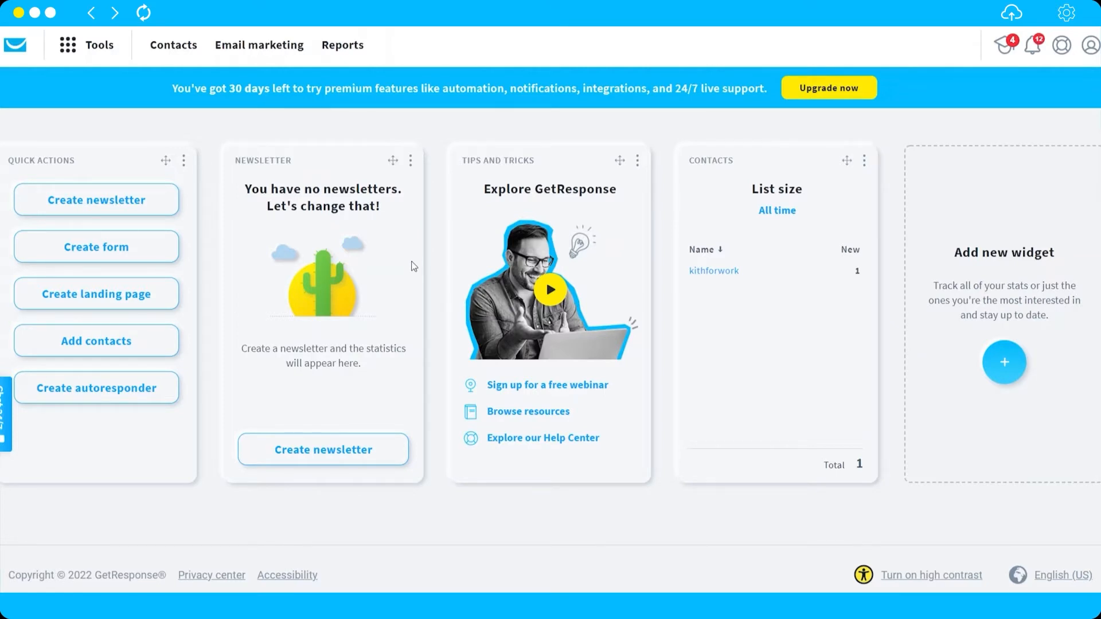
{"action": "mouse_move", "coordinate": [432, 271]}
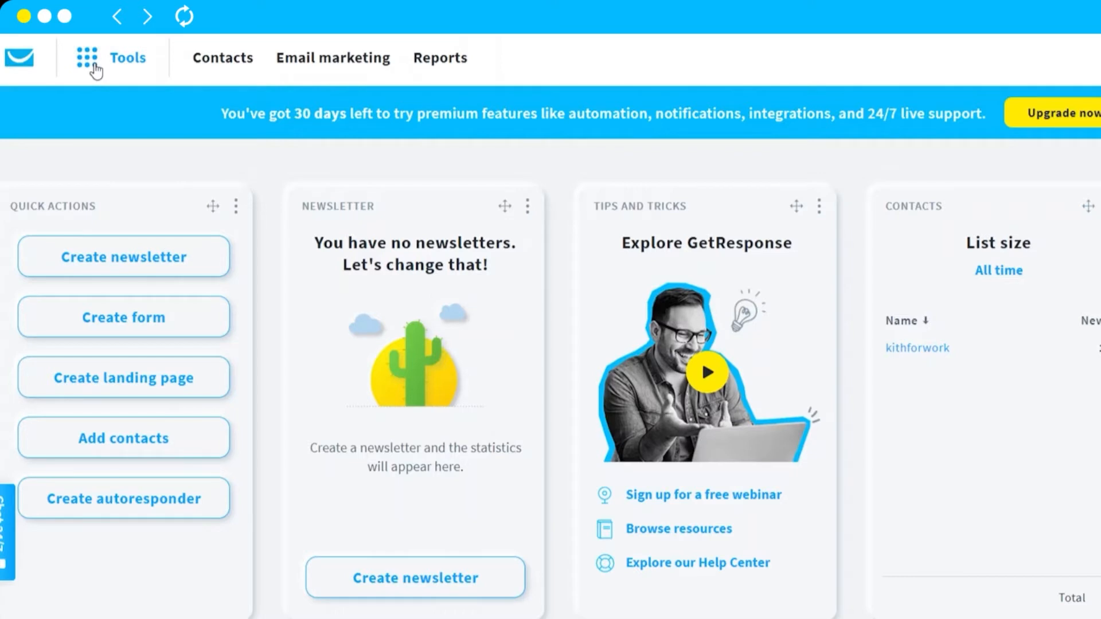
{"action": "left_click", "coordinate": [106, 57]}
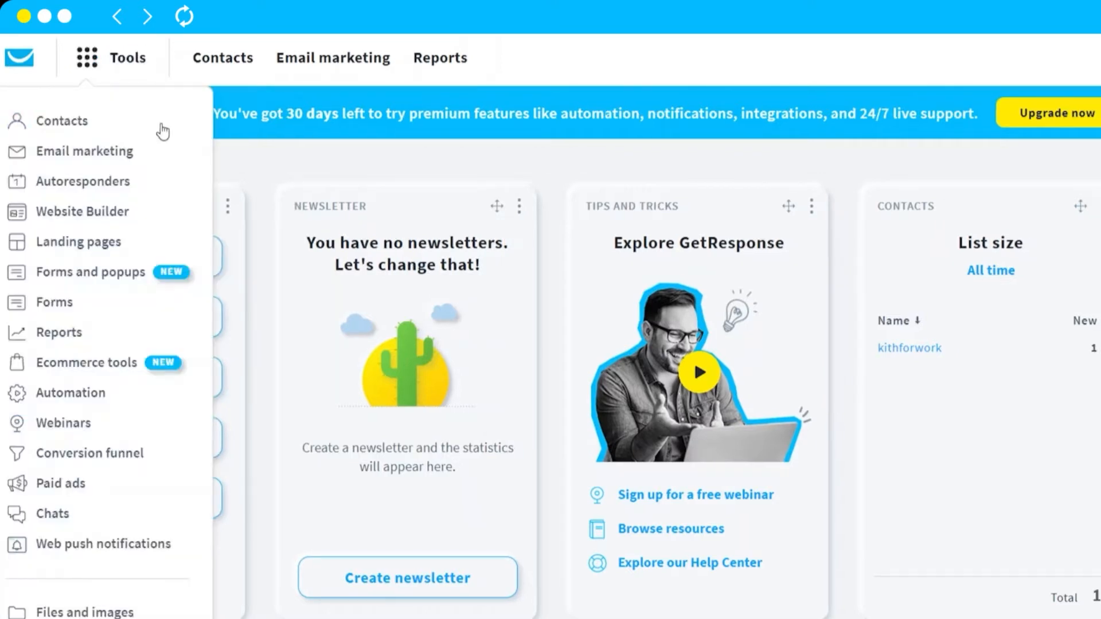
{"action": "mouse_move", "coordinate": [82, 212]}
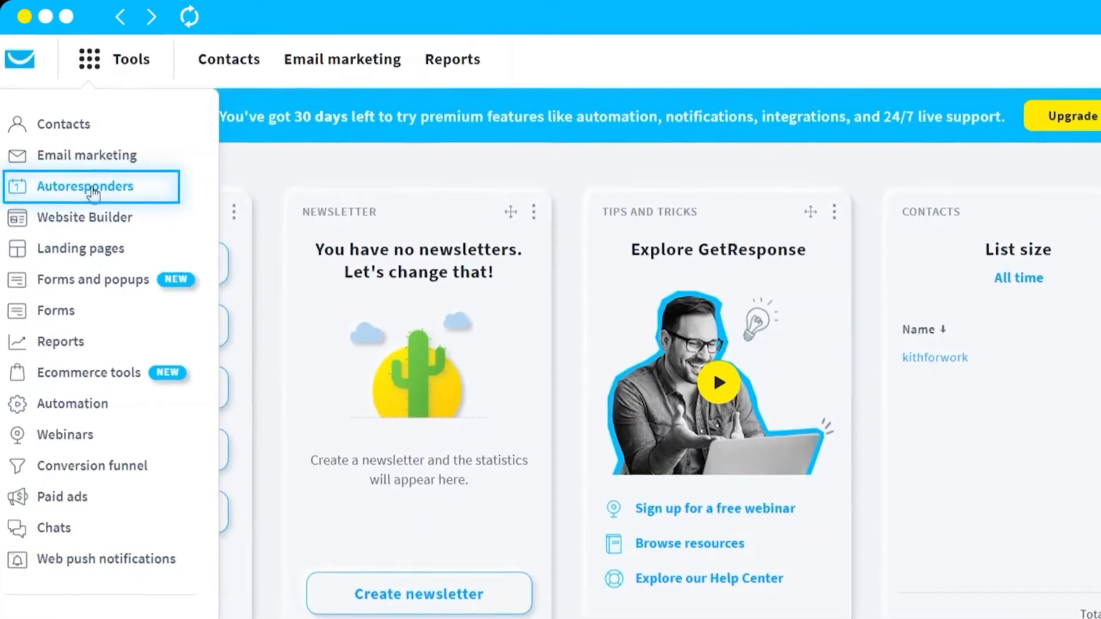
- Go to the Autoresponders page and begin a new untitled autoresponder
{"action": "left_click", "coordinate": [85, 186]}
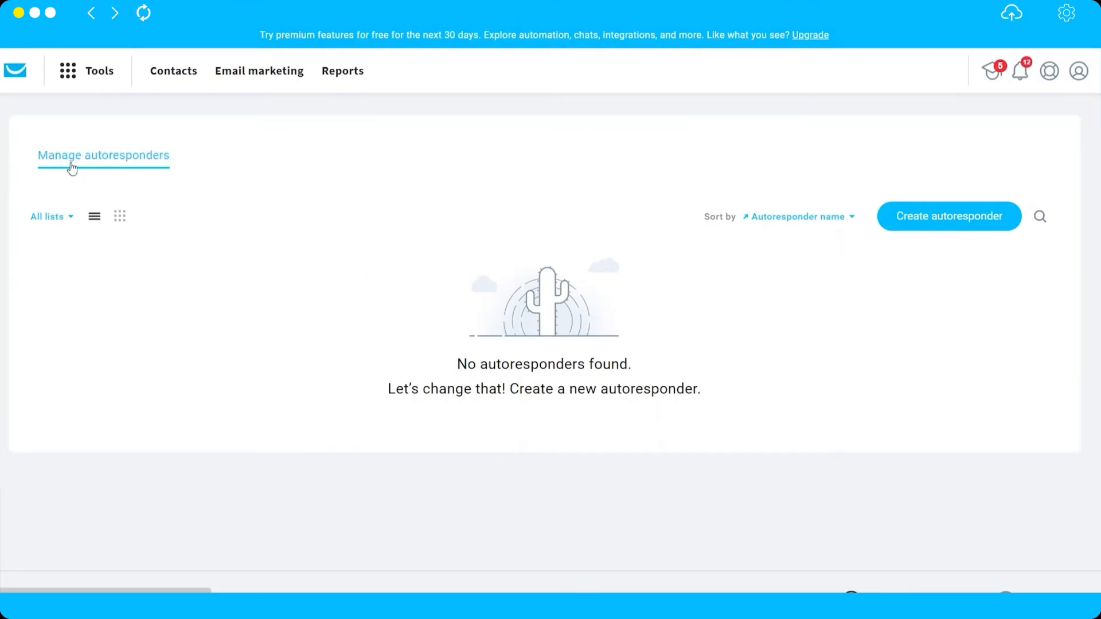
{"action": "mouse_move", "coordinate": [108, 143]}
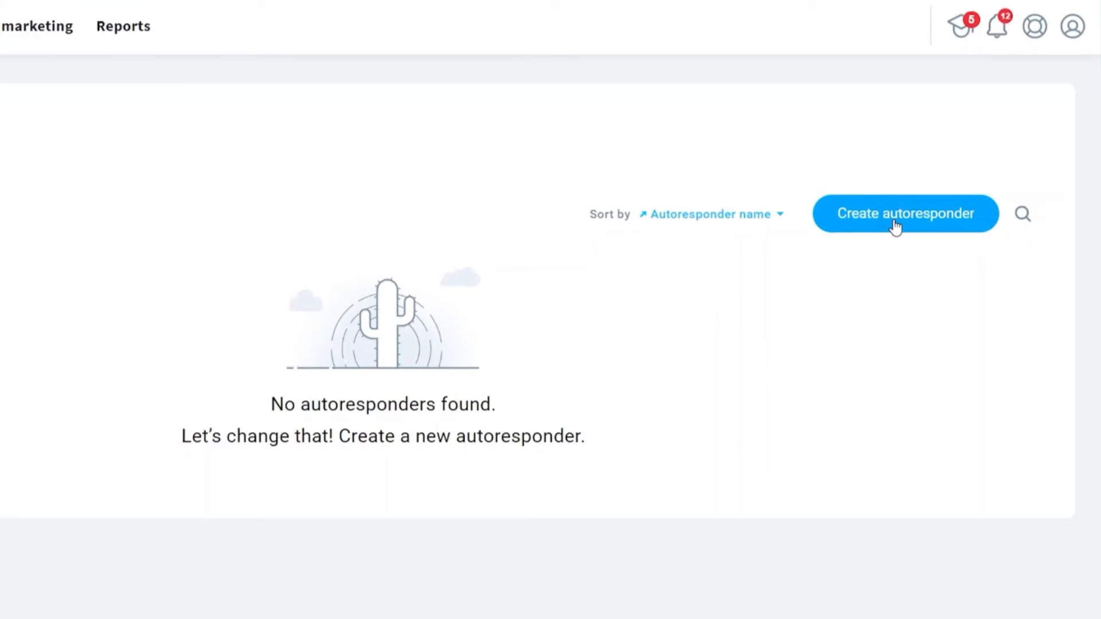
{"action": "left_click", "coordinate": [903, 214]}
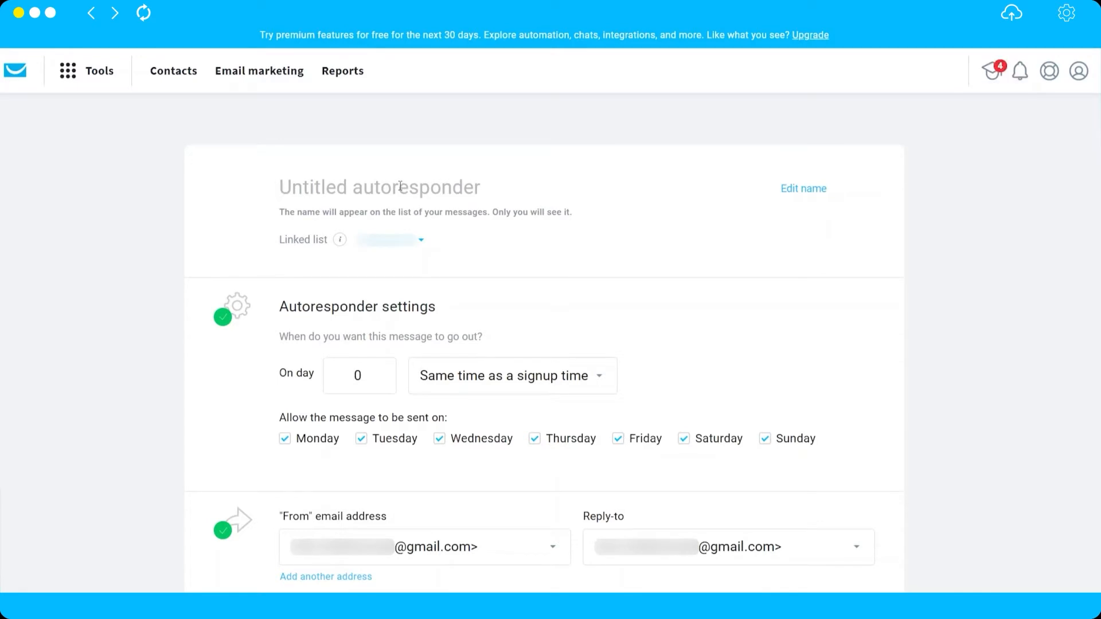
- Rename the autoresponder to 'Hello Welcome to ABC Company'
{"action": "double_click", "coordinate": [378, 187]}
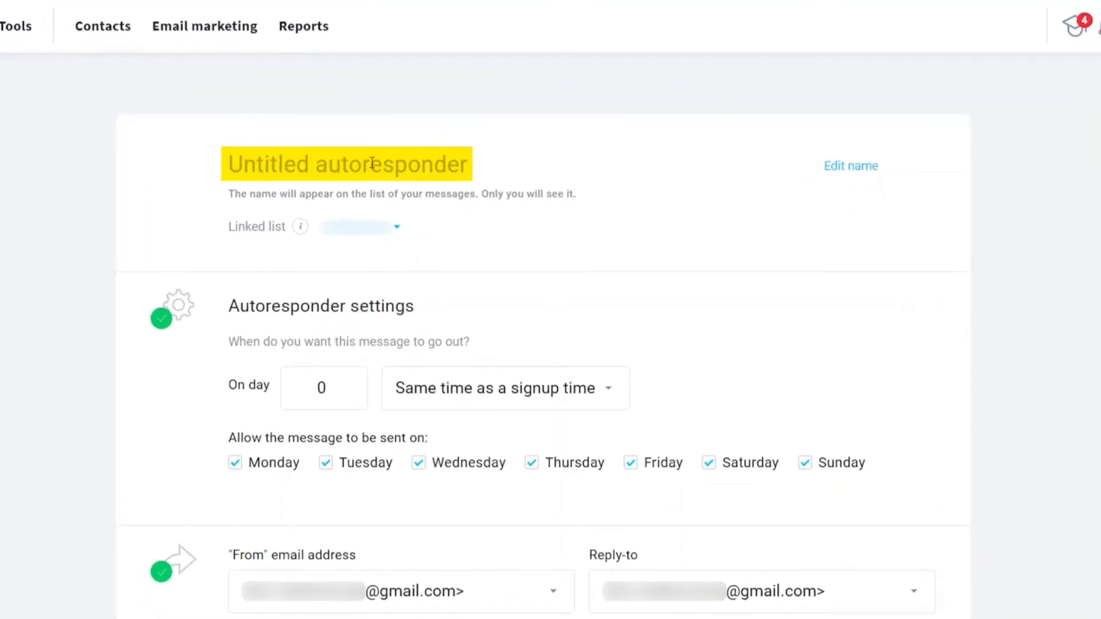
{"action": "type", "text": "Hello"}
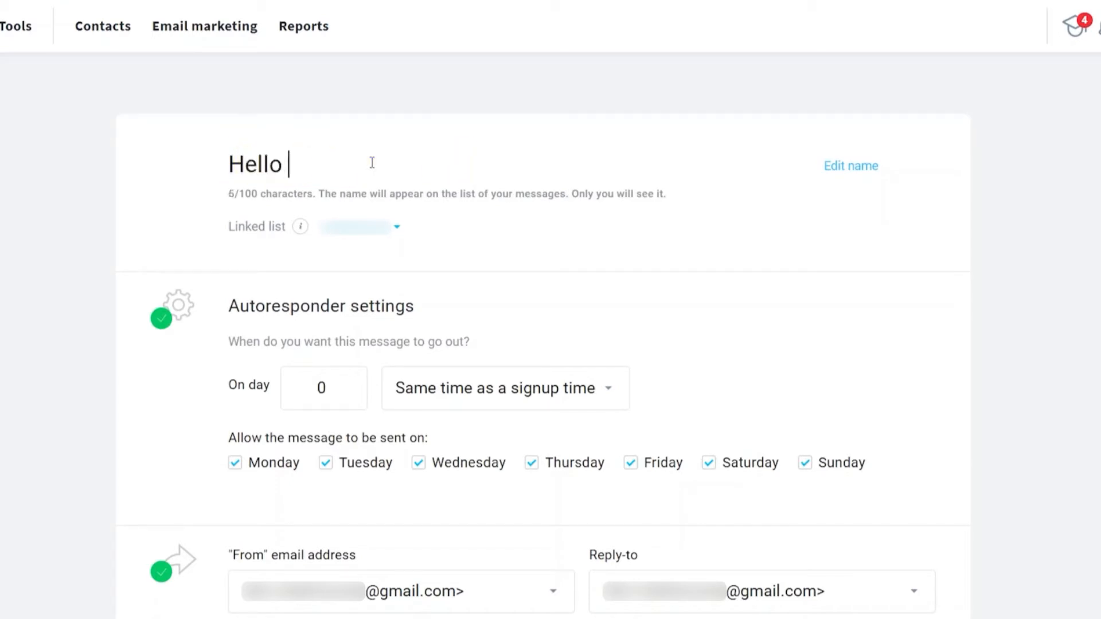
{"action": "type", "text": "Welcome"}
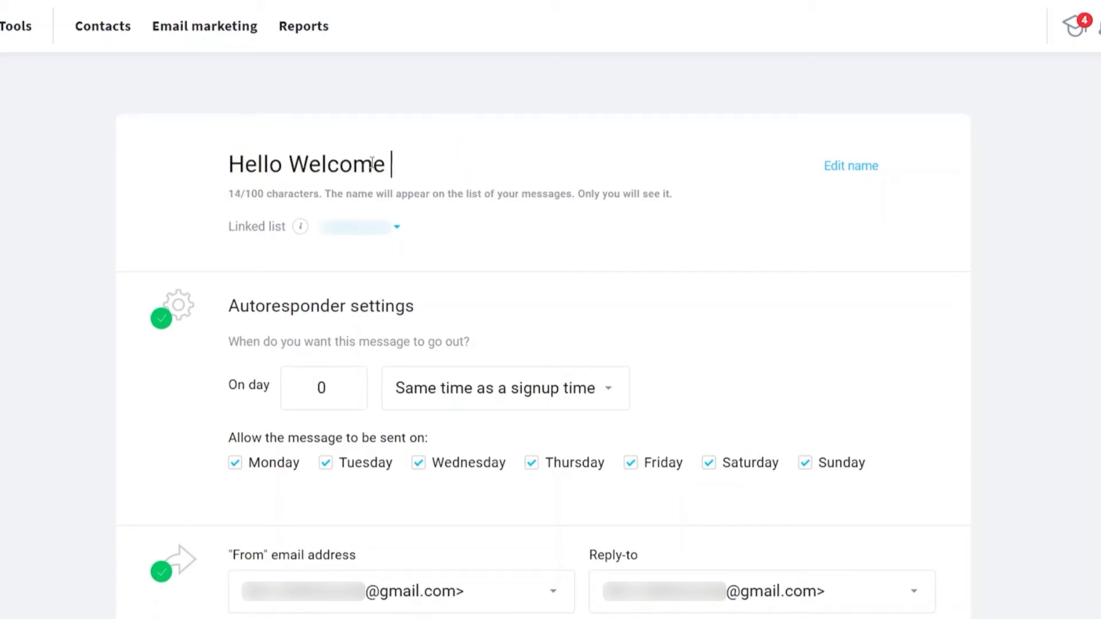
{"action": "type", "text": "to ABC C"}
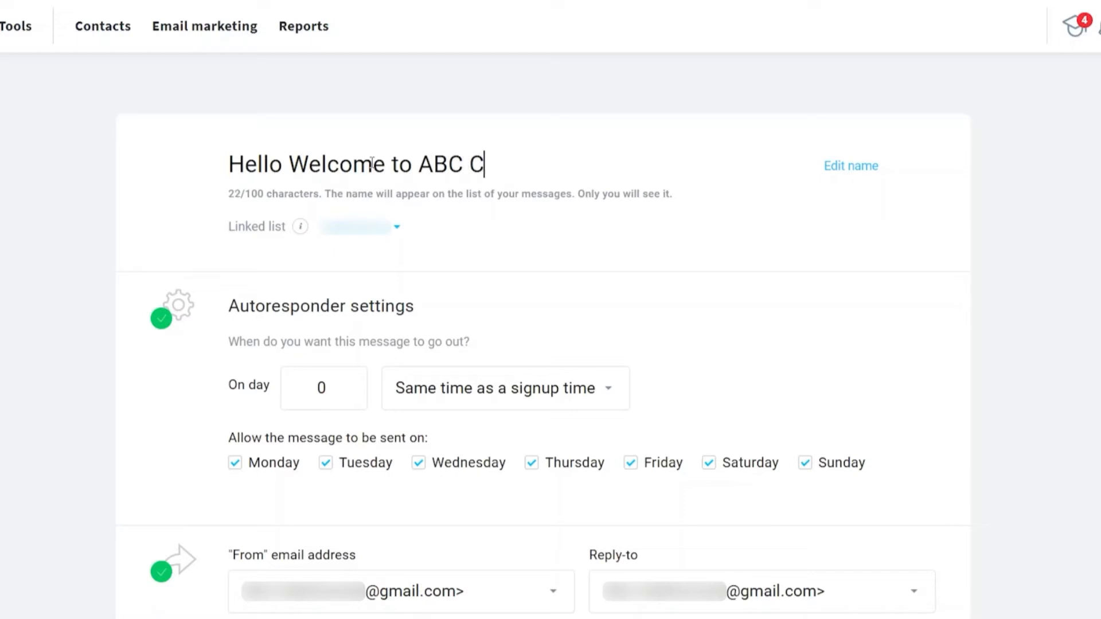
{"action": "type", "text": "ompany"}
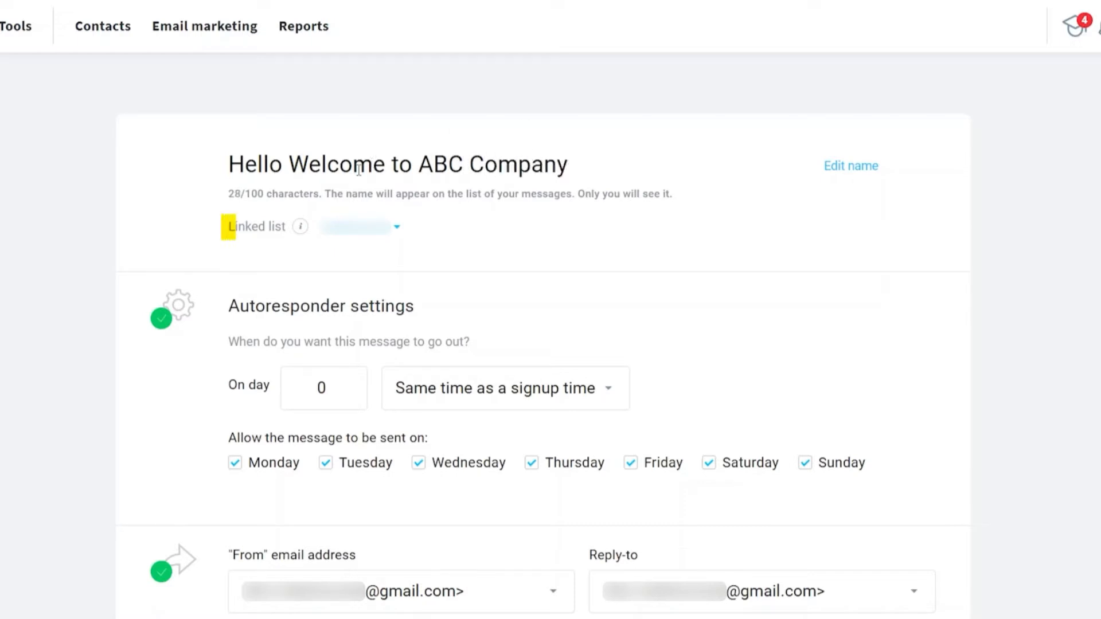
{"action": "mouse_move", "coordinate": [300, 226]}
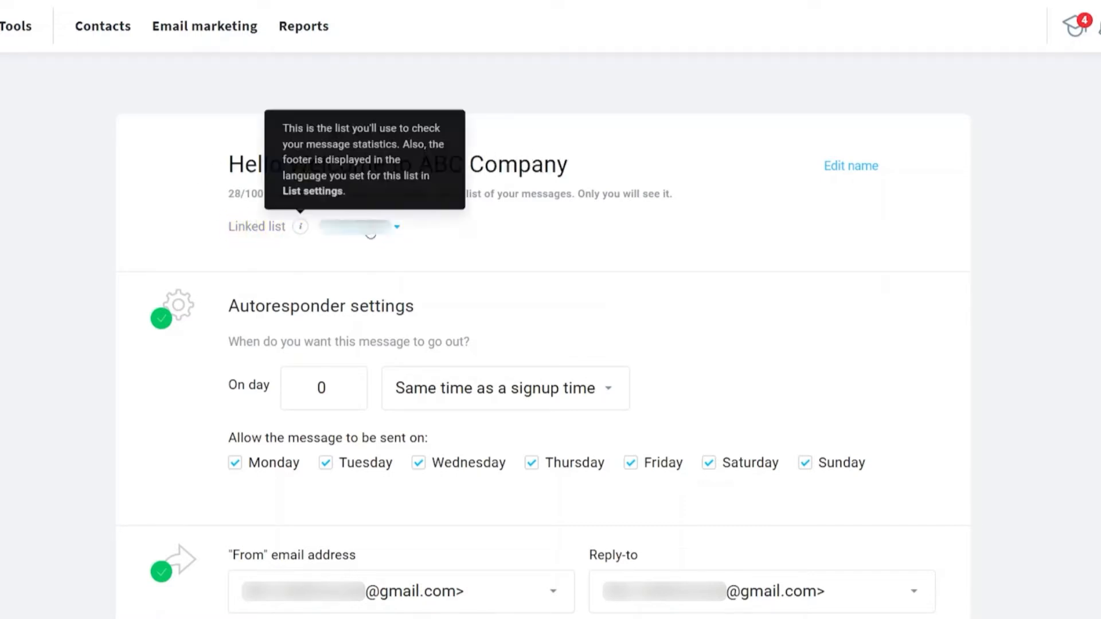
{"action": "mouse_move", "coordinate": [368, 213]}
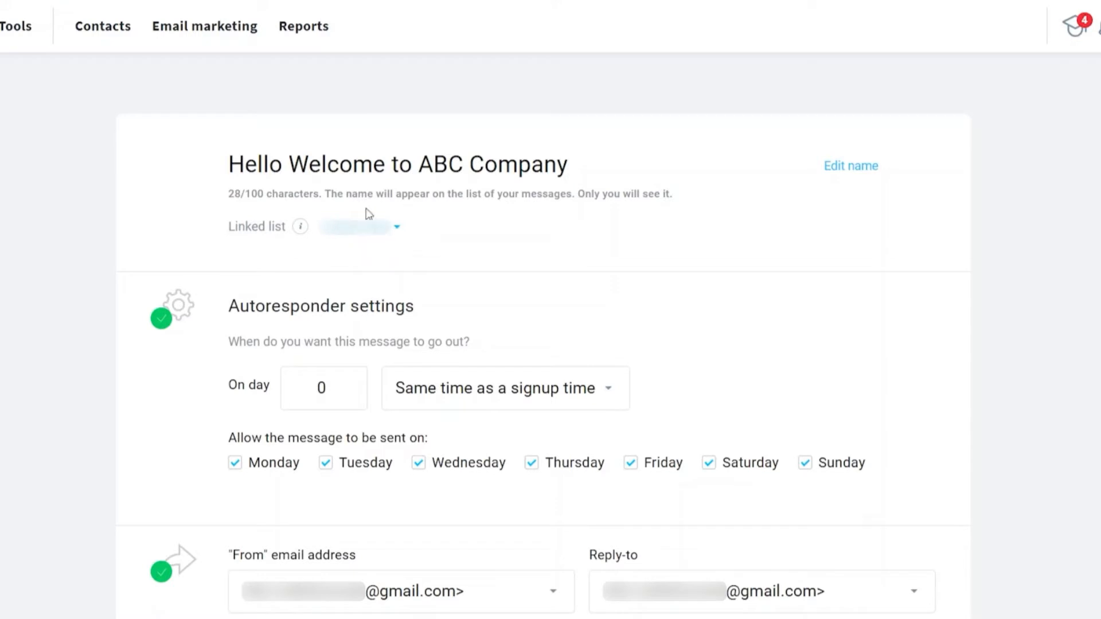
{"action": "mouse_move", "coordinate": [393, 235]}
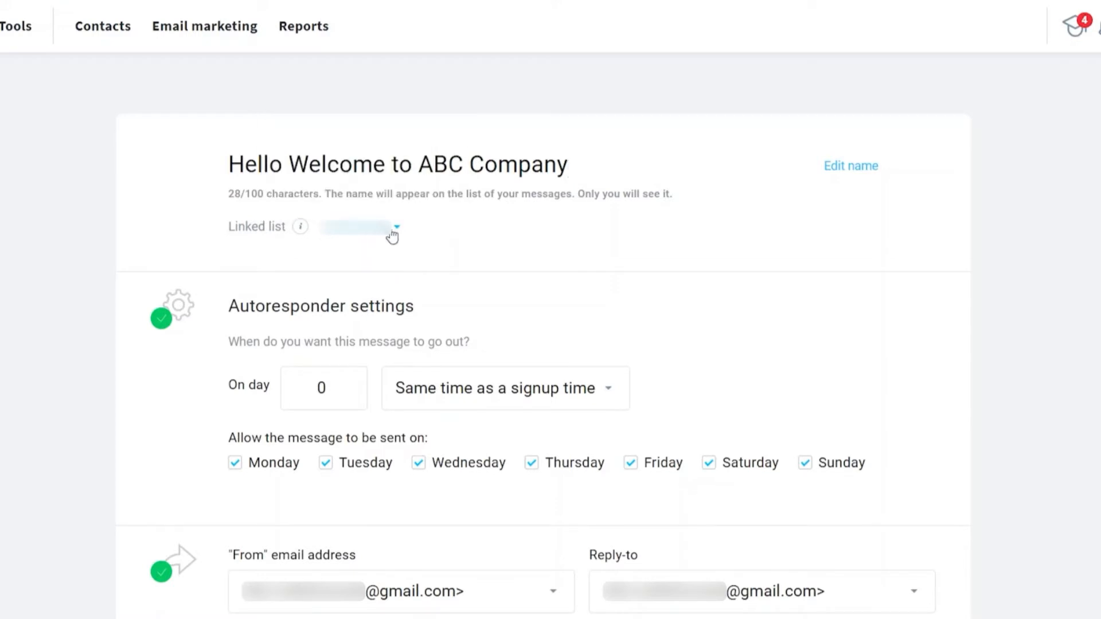
- Link the autoresponder to the account's contact list, checking existing lists before returning
{"action": "left_click", "coordinate": [395, 227]}
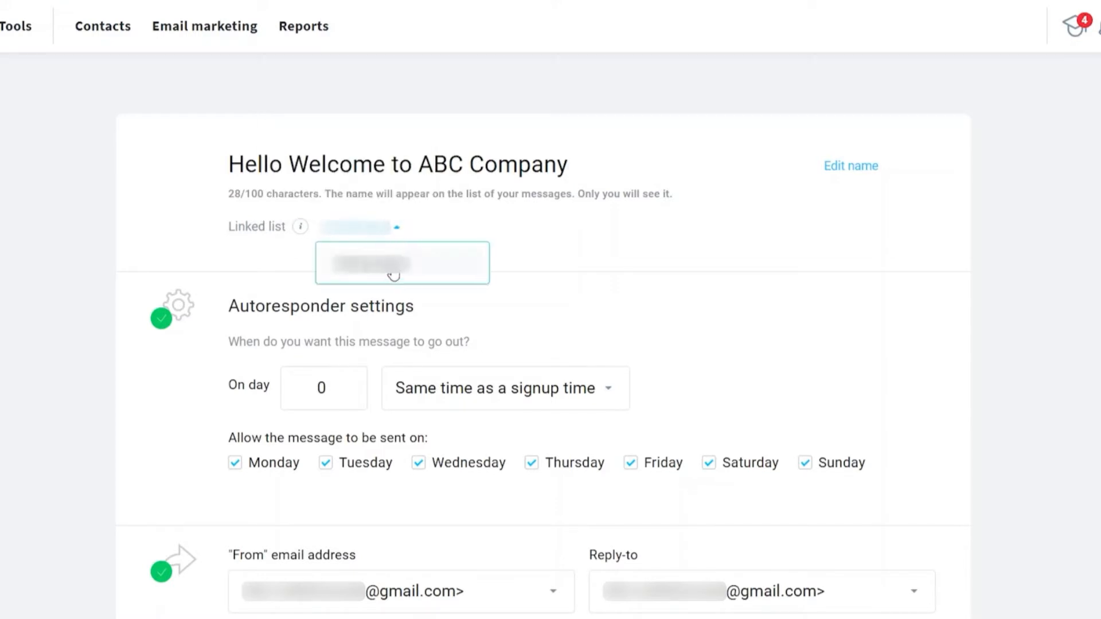
{"action": "left_click", "coordinate": [354, 255]}
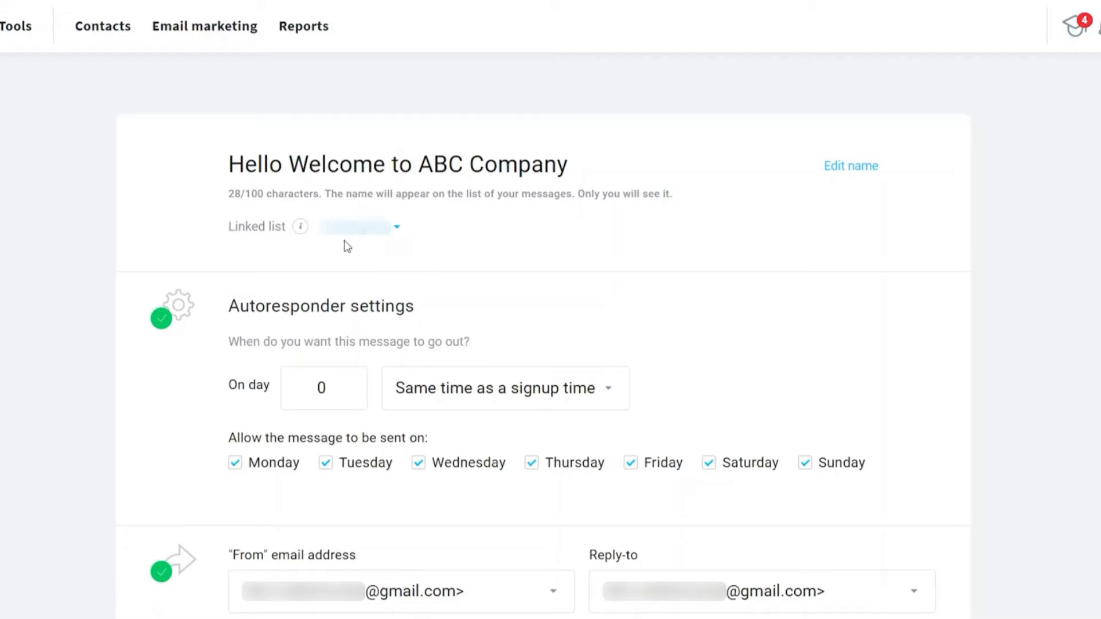
{"action": "mouse_move", "coordinate": [368, 215]}
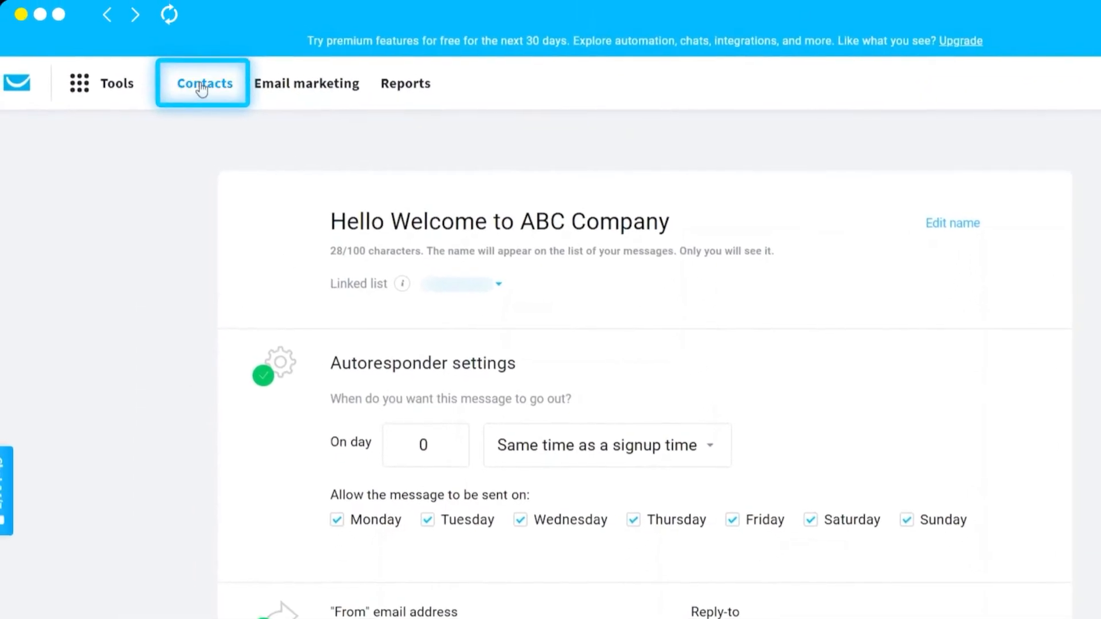
{"action": "left_click", "coordinate": [201, 83]}
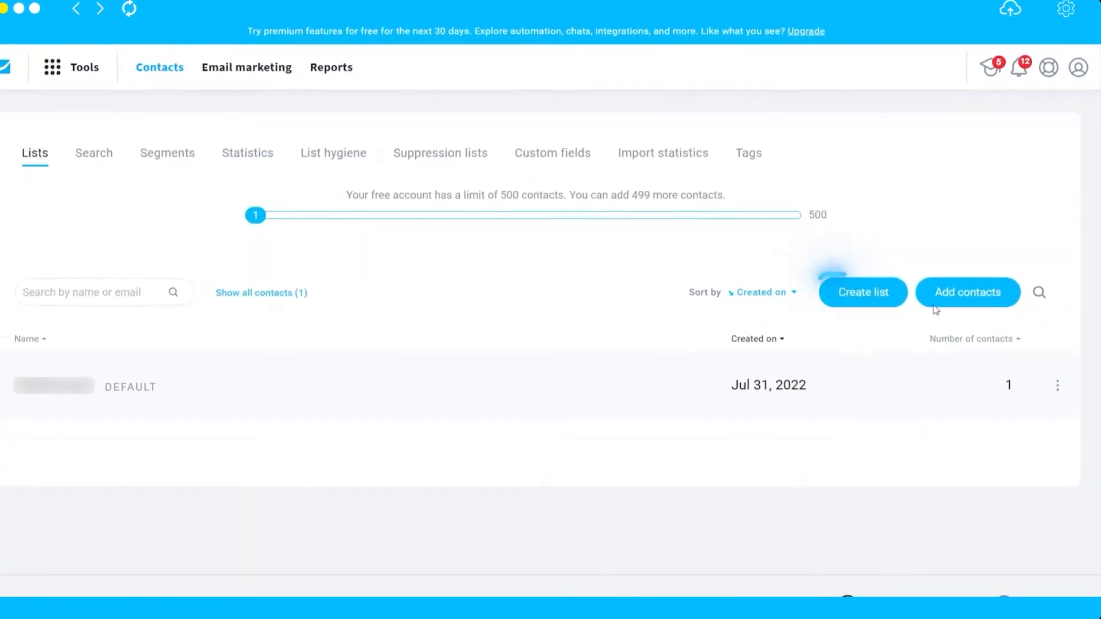
{"action": "left_click", "coordinate": [862, 292]}
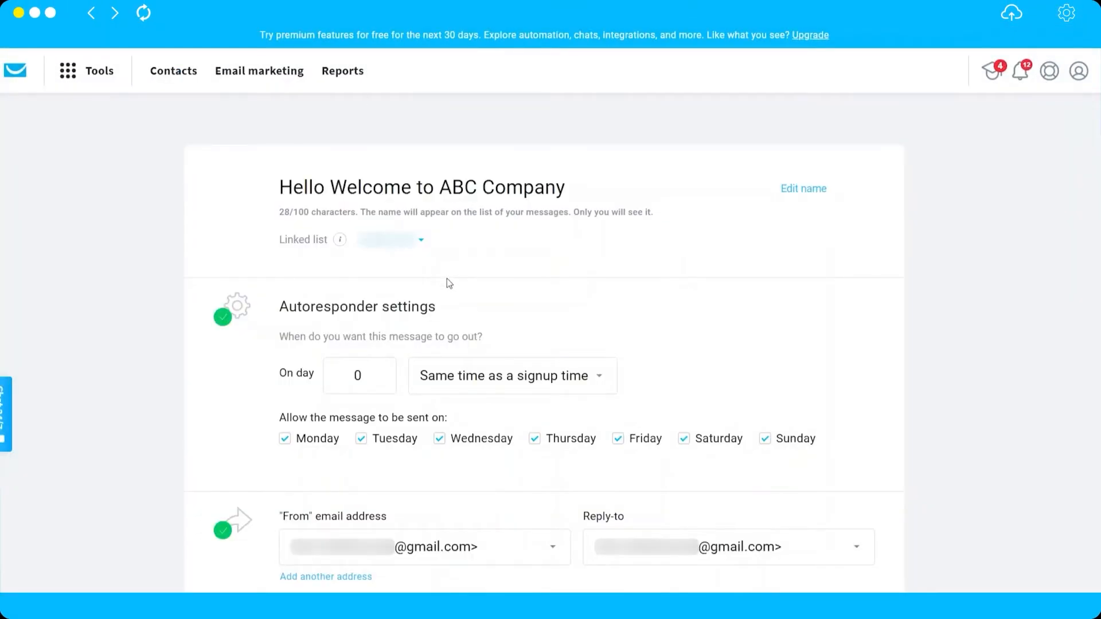
{"action": "mouse_move", "coordinate": [384, 271]}
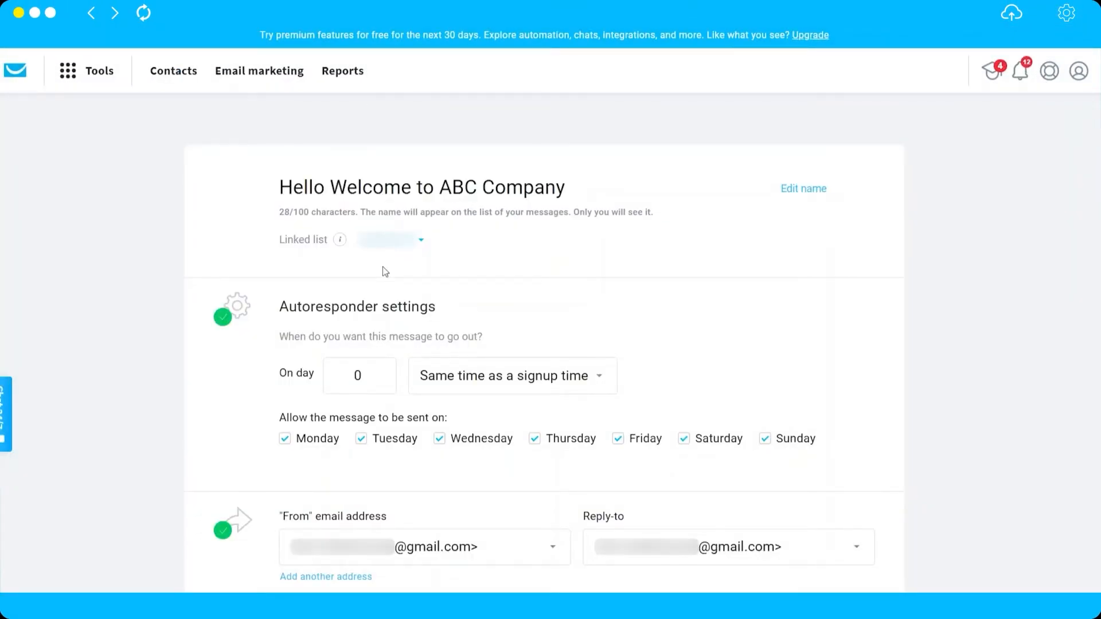
- Raise the On day value from 0 to 1, keeping 'Same time as a signup time'
{"action": "scroll", "scroll_direction": "down", "scroll_amount": 3}
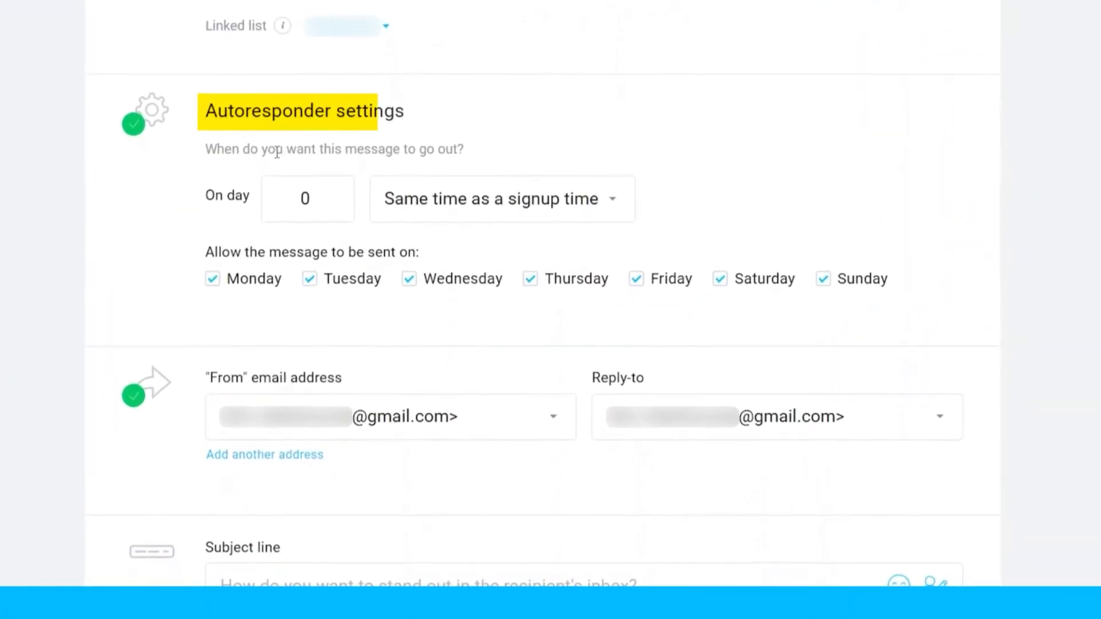
{"action": "mouse_move", "coordinate": [428, 144]}
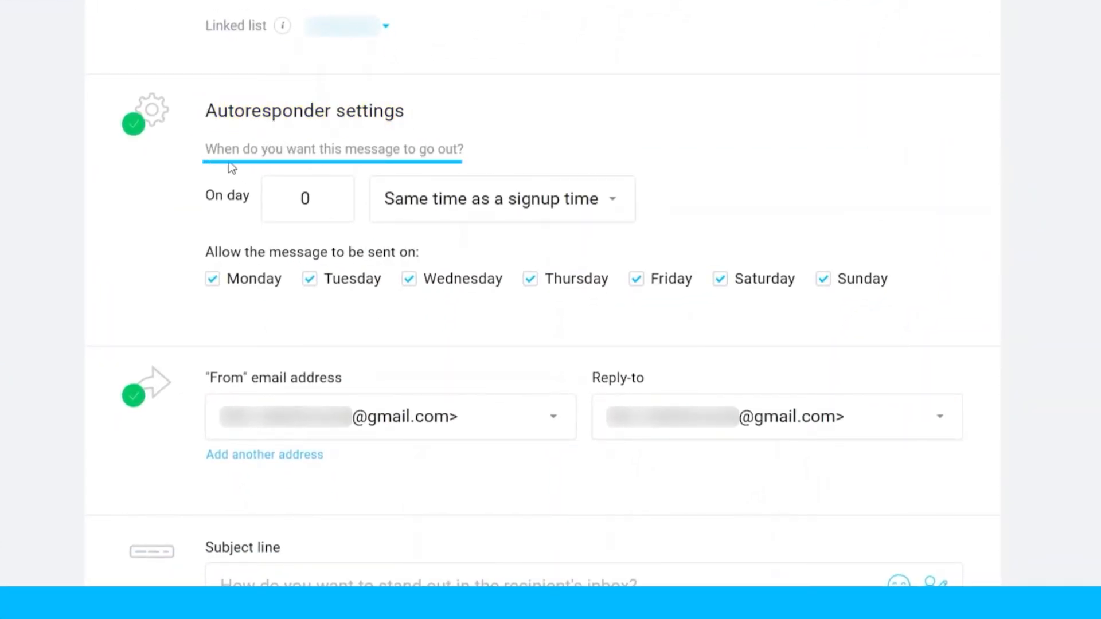
{"action": "mouse_move", "coordinate": [431, 167]}
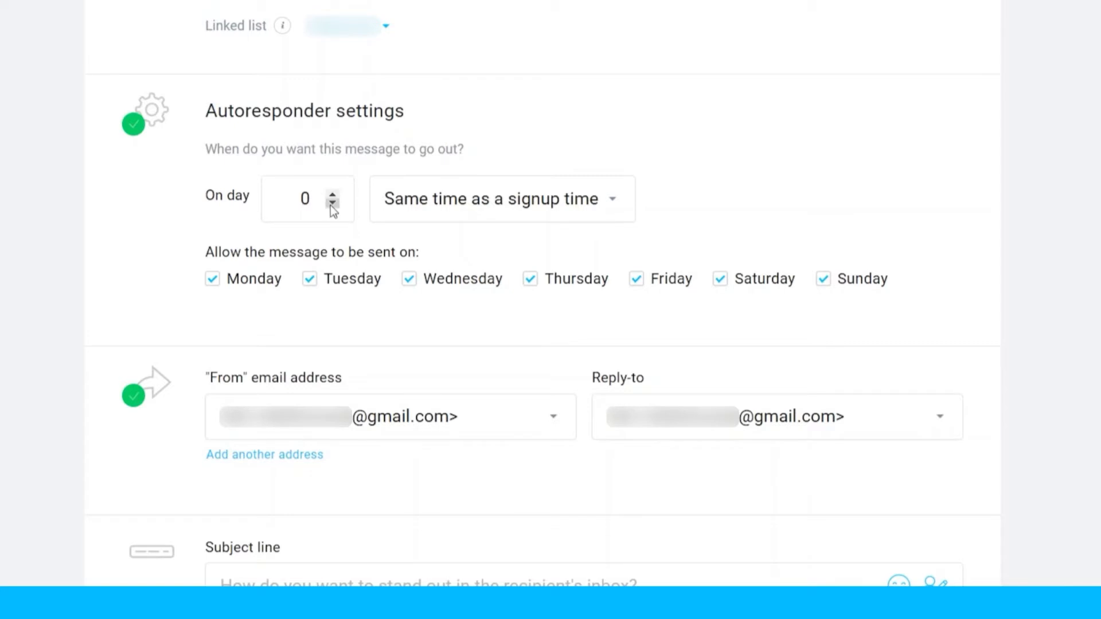
{"action": "mouse_move", "coordinate": [337, 211]}
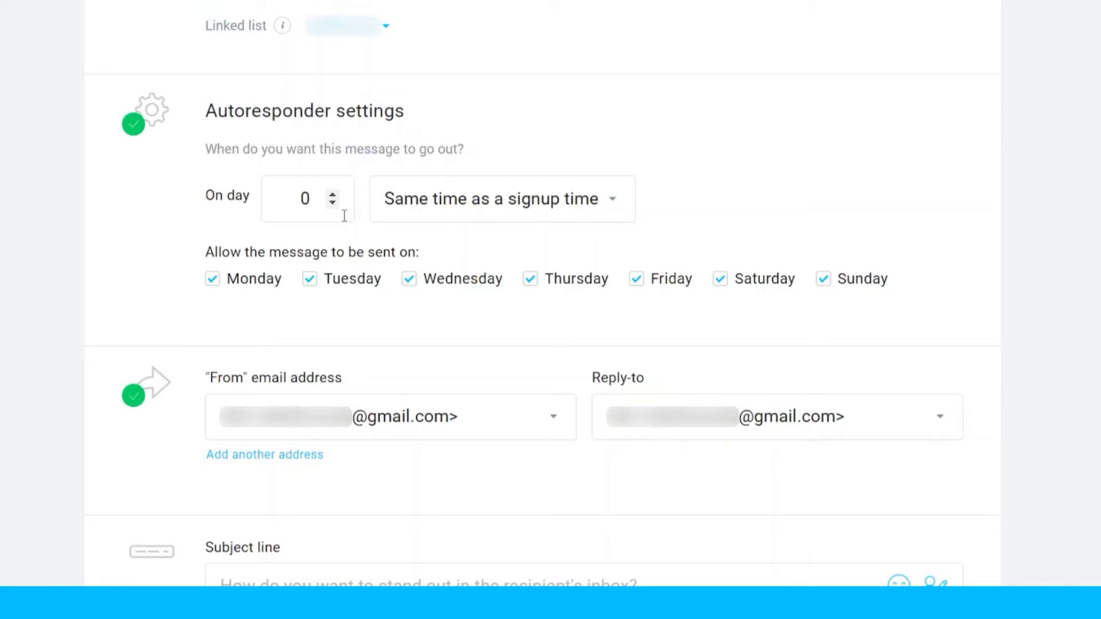
{"action": "left_click", "coordinate": [332, 193]}
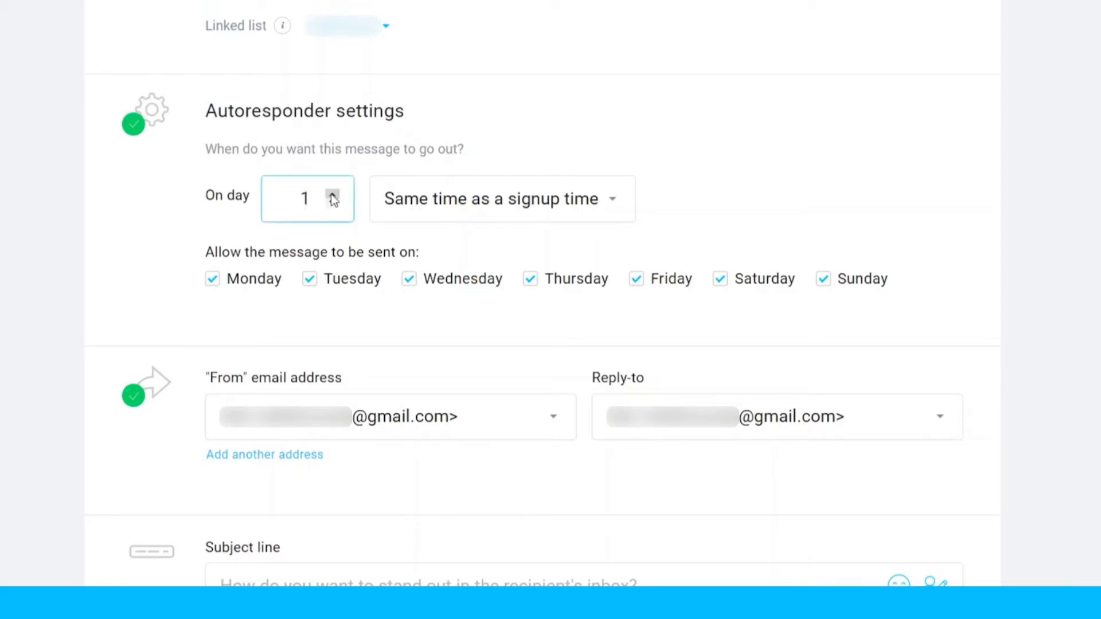
{"action": "left_click", "coordinate": [305, 199]}
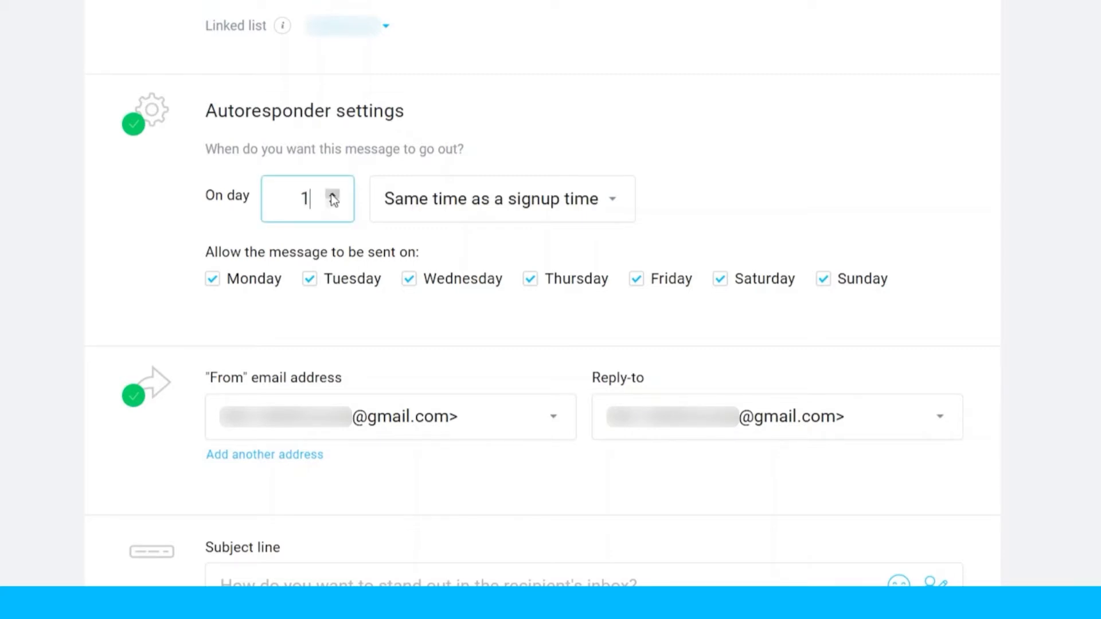
{"action": "mouse_move", "coordinate": [335, 199]}
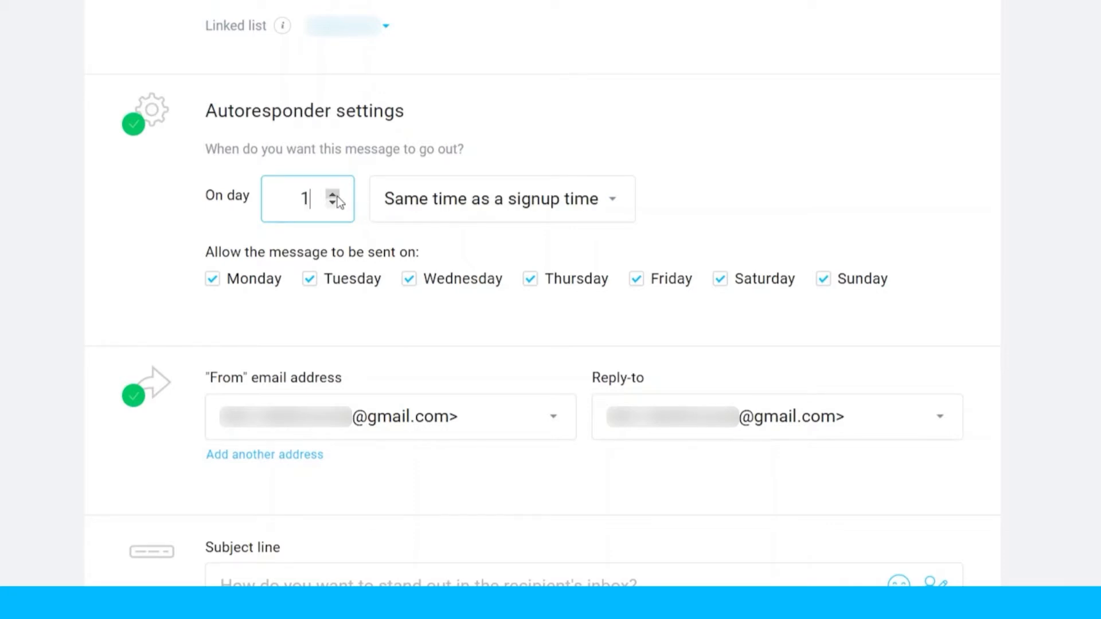
{"action": "mouse_move", "coordinate": [607, 214]}
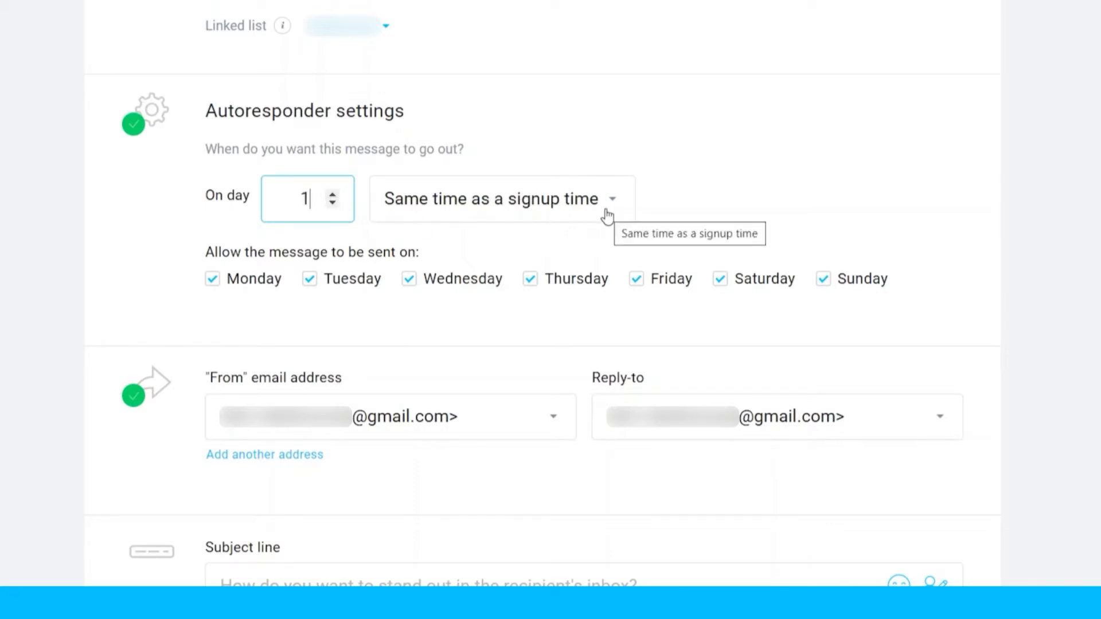
{"action": "mouse_move", "coordinate": [391, 210]}
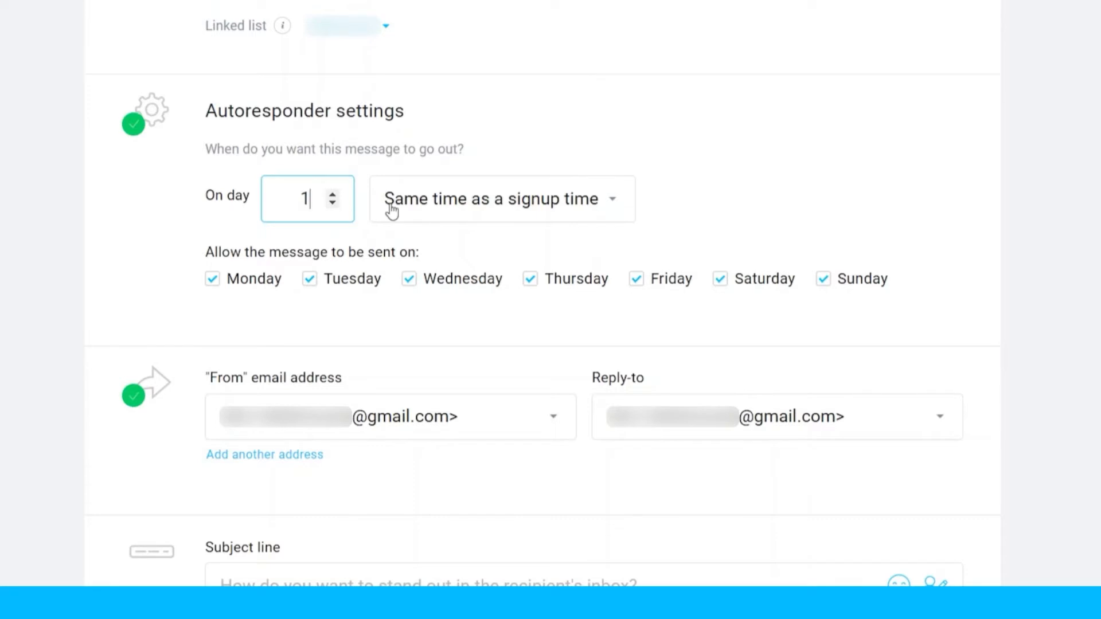
{"action": "mouse_move", "coordinate": [465, 199]}
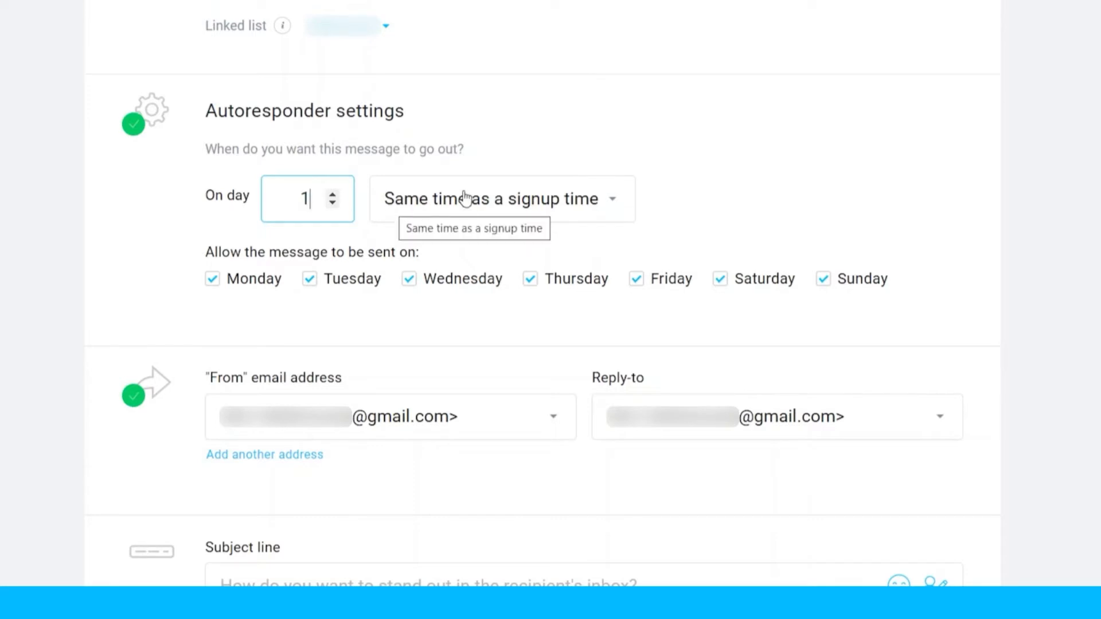
{"action": "mouse_move", "coordinate": [576, 223]}
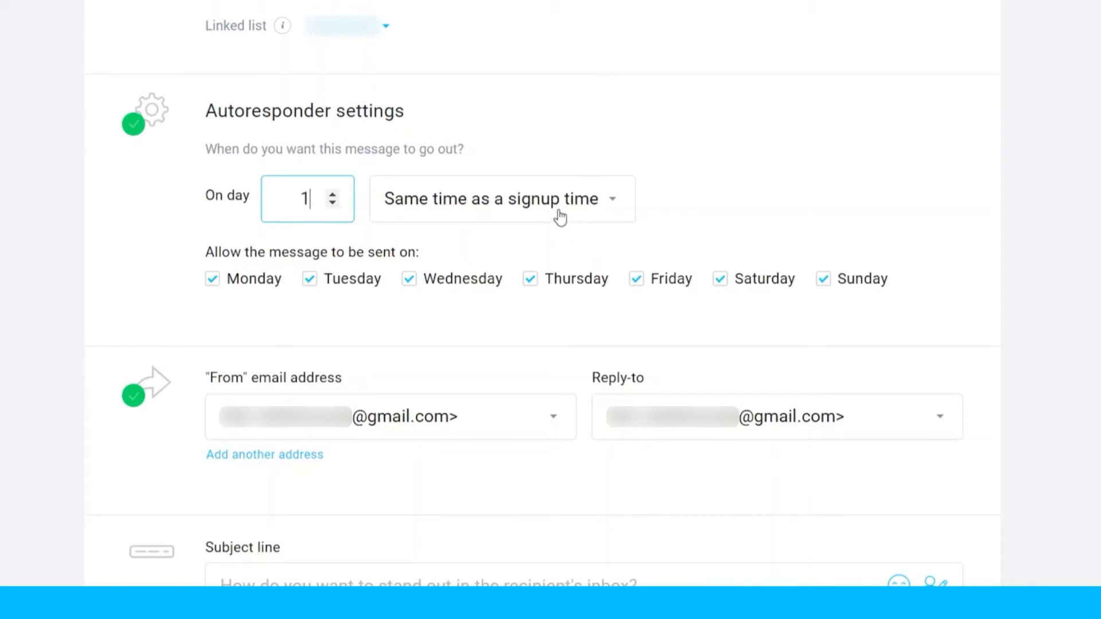
{"action": "left_click", "coordinate": [501, 199]}
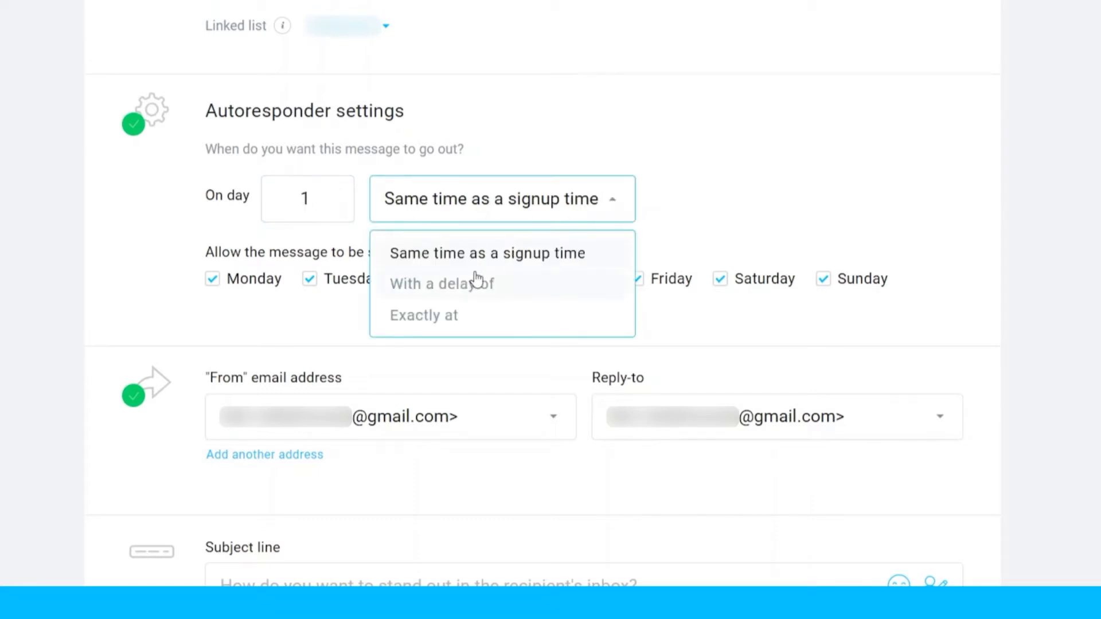
{"action": "left_click", "coordinate": [440, 283]}
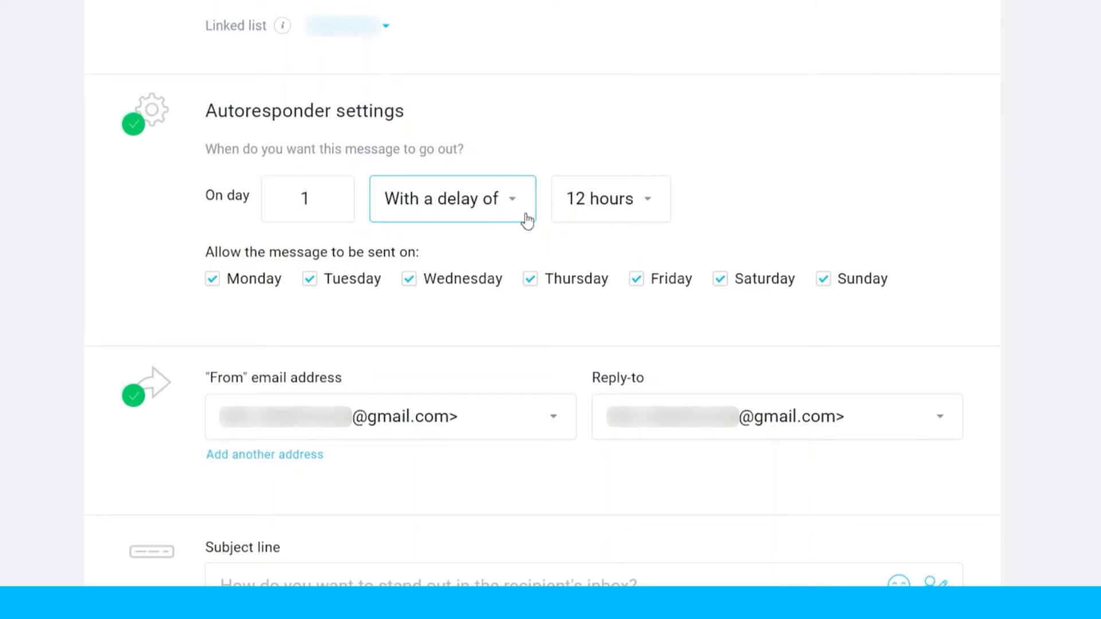
{"action": "left_click", "coordinate": [610, 199]}
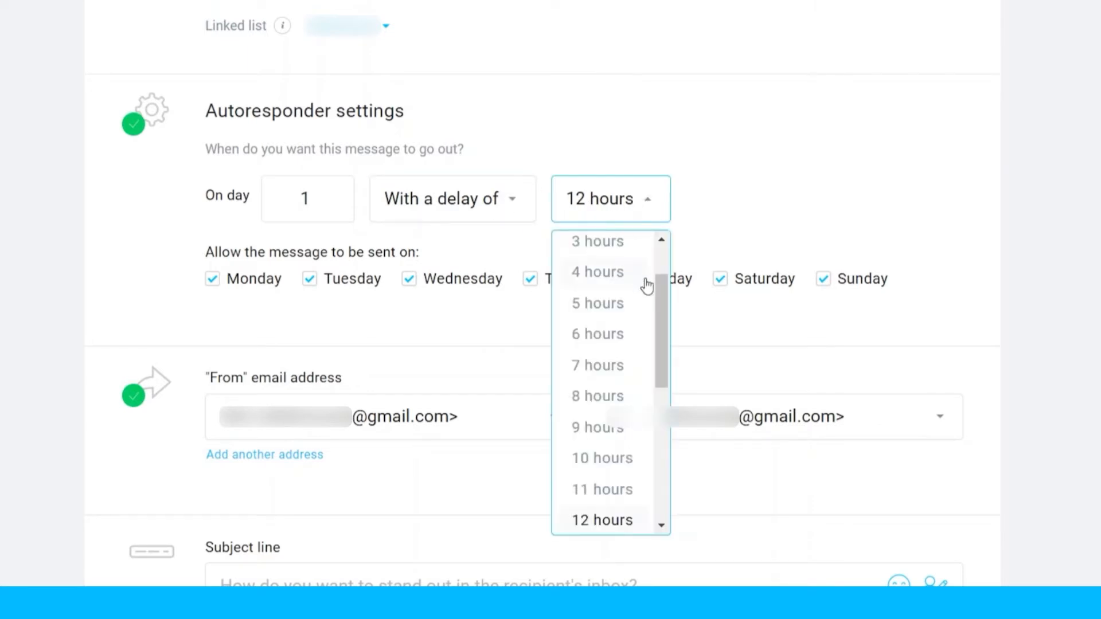
{"action": "scroll", "scroll_direction": "down", "scroll_amount": 3}
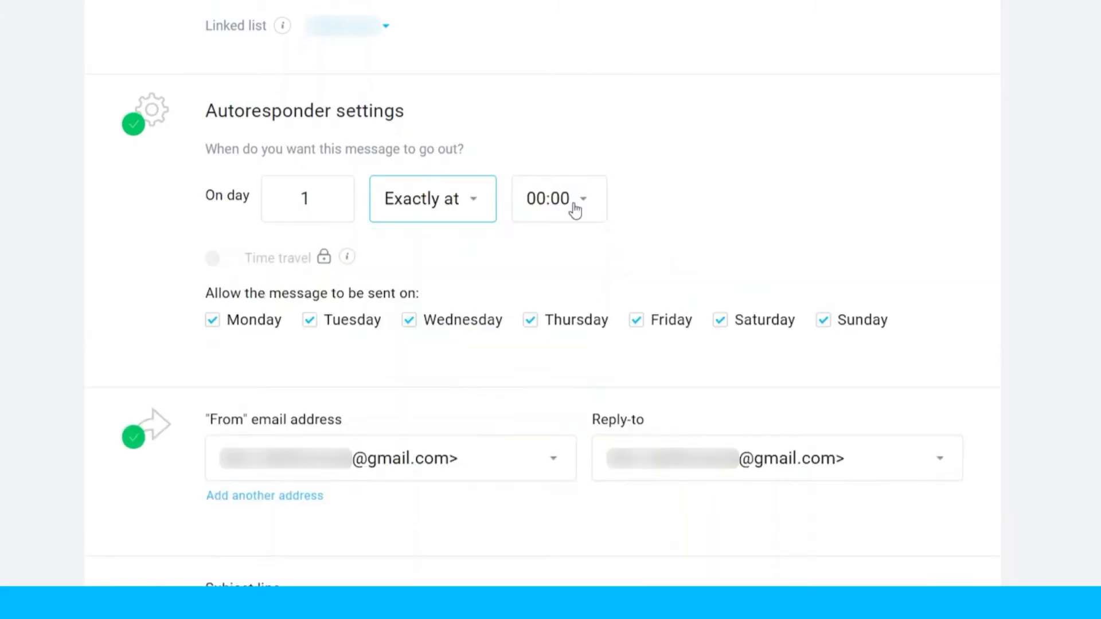
{"action": "mouse_move", "coordinate": [472, 221]}
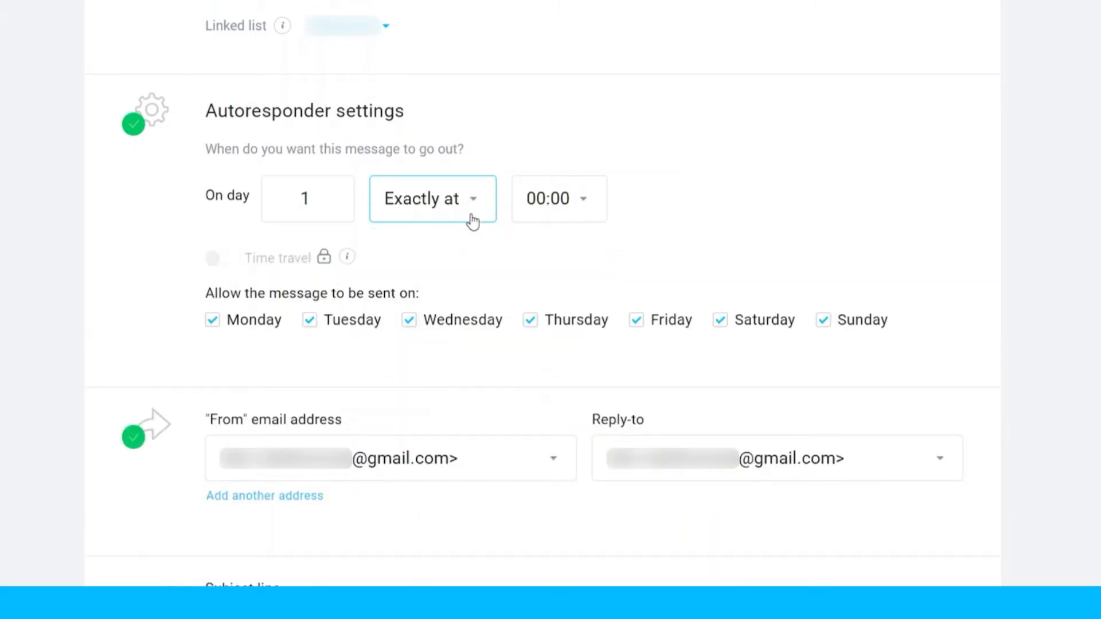
{"action": "left_click", "coordinate": [432, 199]}
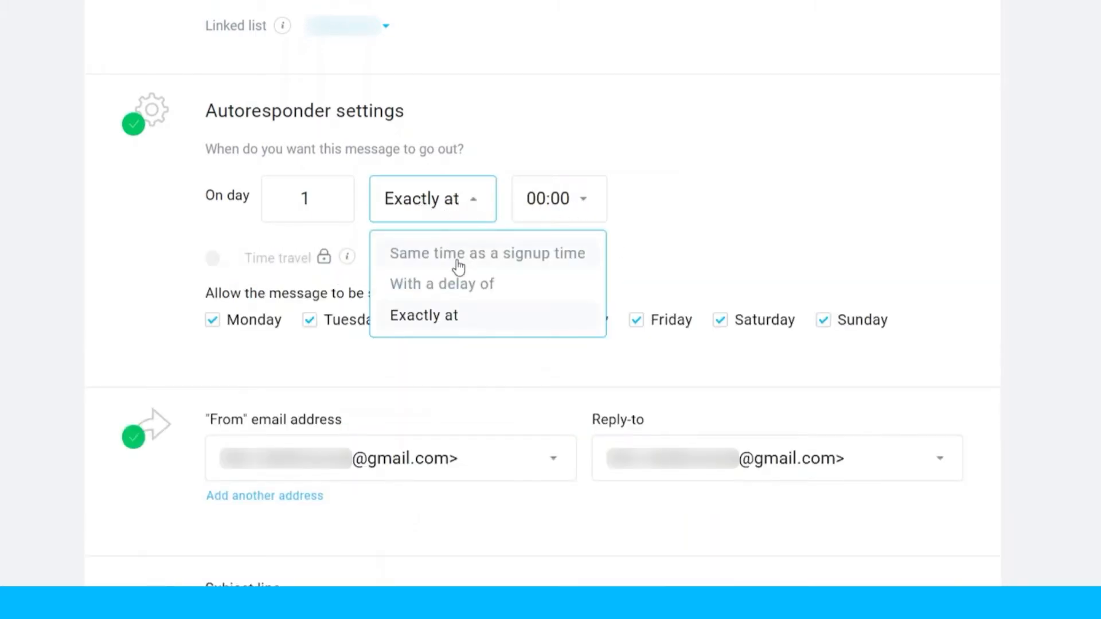
{"action": "left_click", "coordinate": [486, 252]}
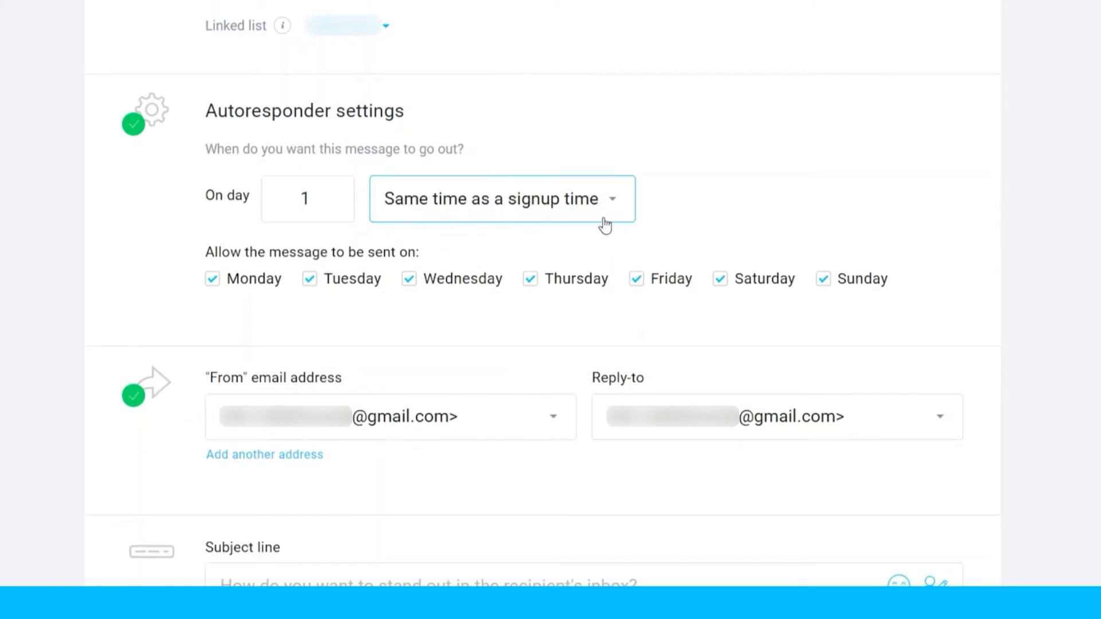
{"action": "mouse_move", "coordinate": [237, 258]}
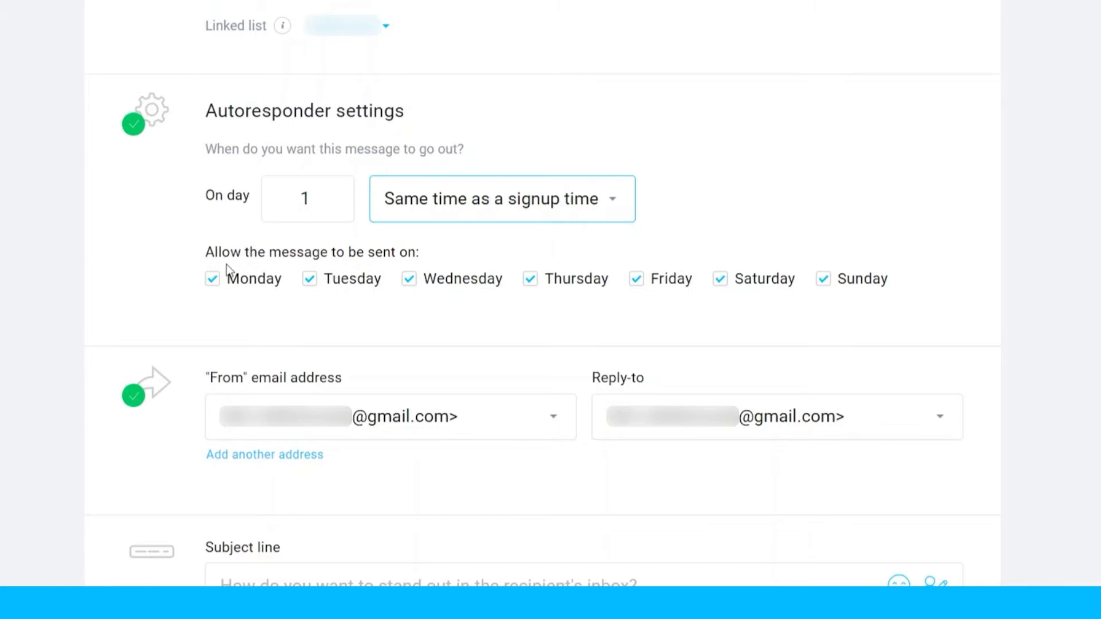
{"action": "mouse_move", "coordinate": [418, 274]}
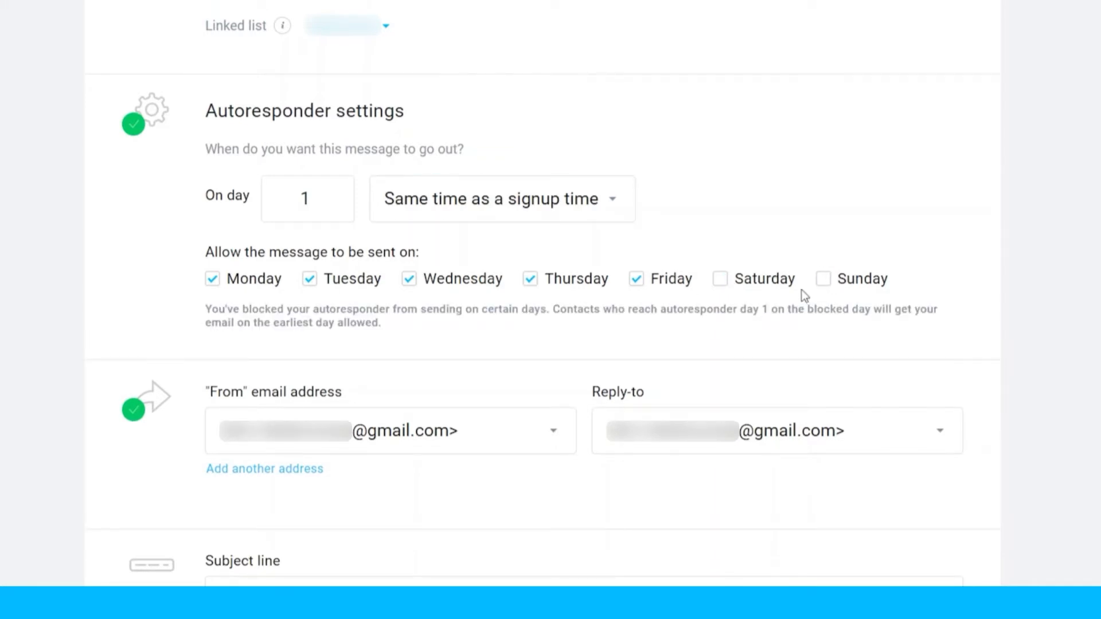
- Scroll down past the 'Allow the message to be sent on' weekday options
{"action": "scroll", "scroll_direction": "down", "scroll_amount": 3}
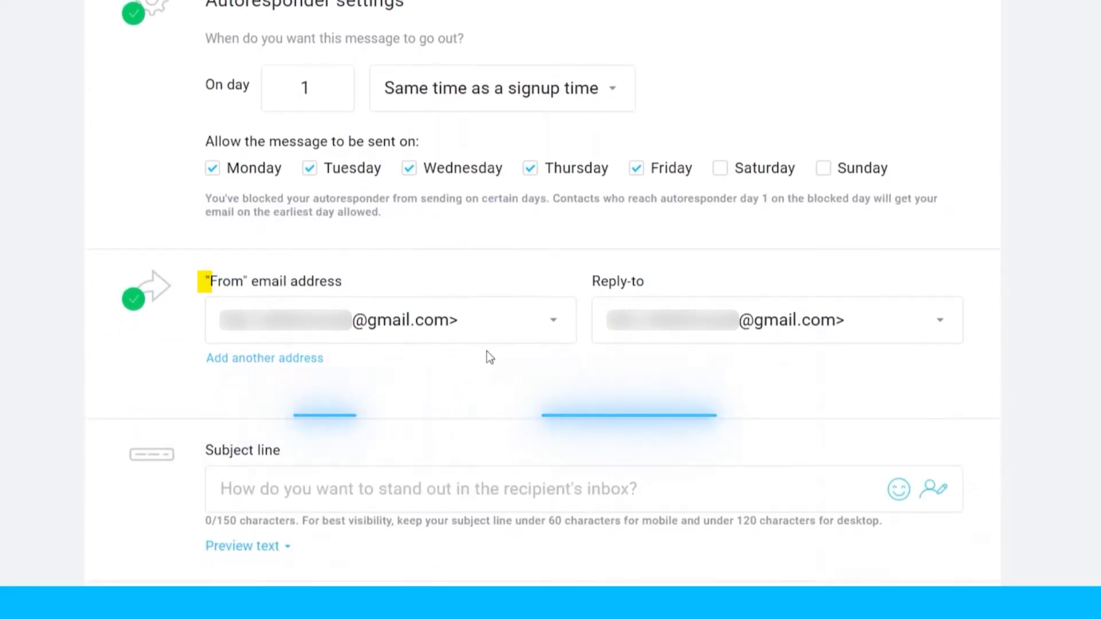
{"action": "scroll", "scroll_direction": "down", "scroll_amount": 3}
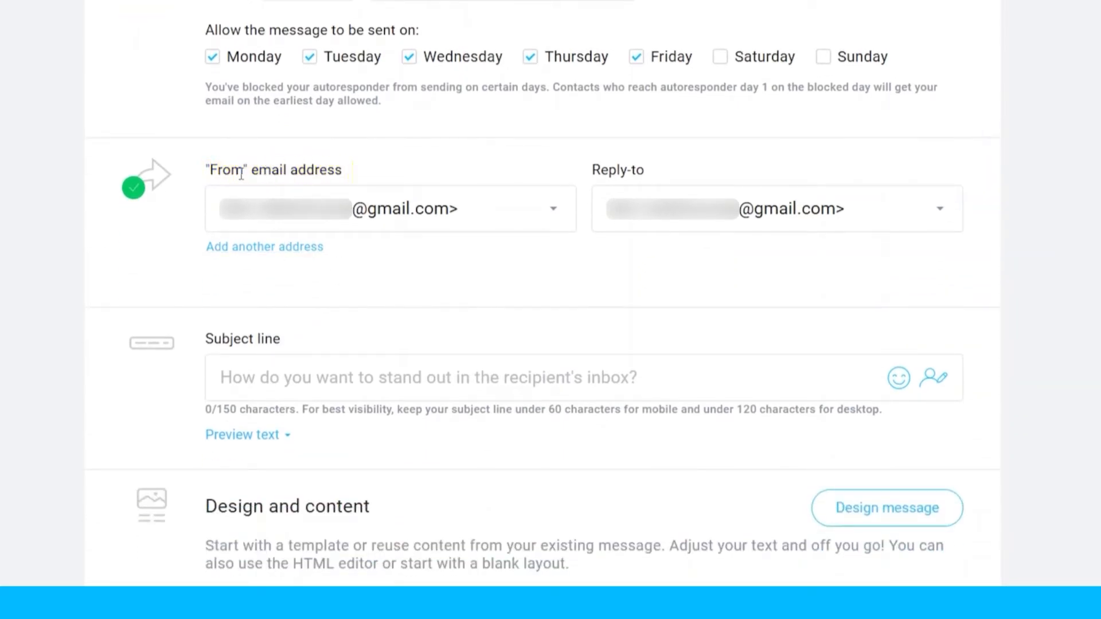
{"action": "mouse_move", "coordinate": [364, 188]}
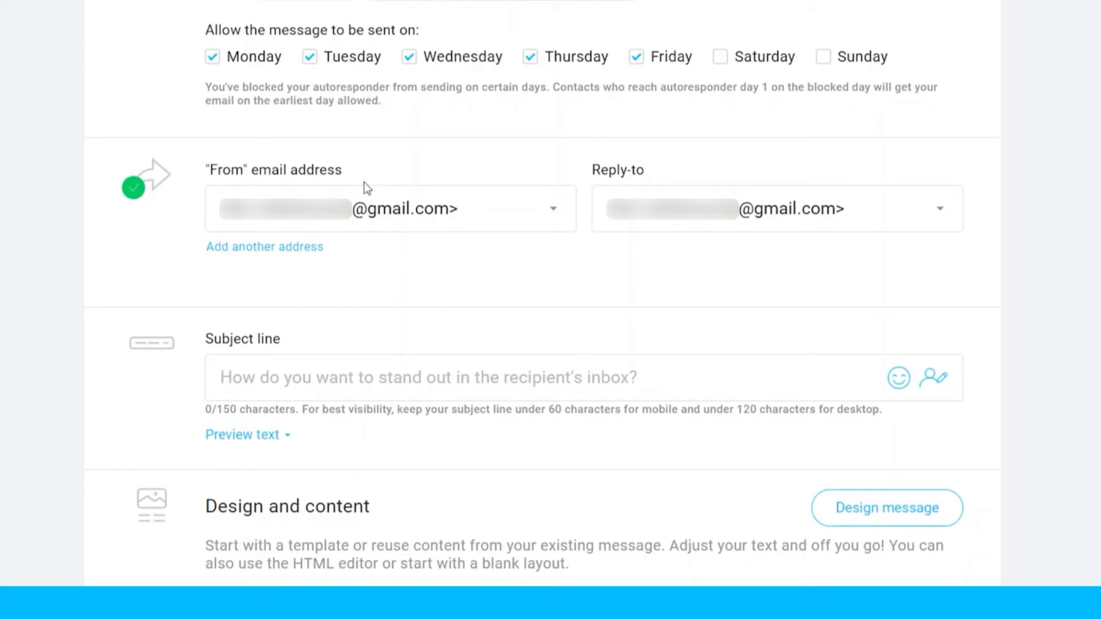
{"action": "mouse_move", "coordinate": [482, 181]}
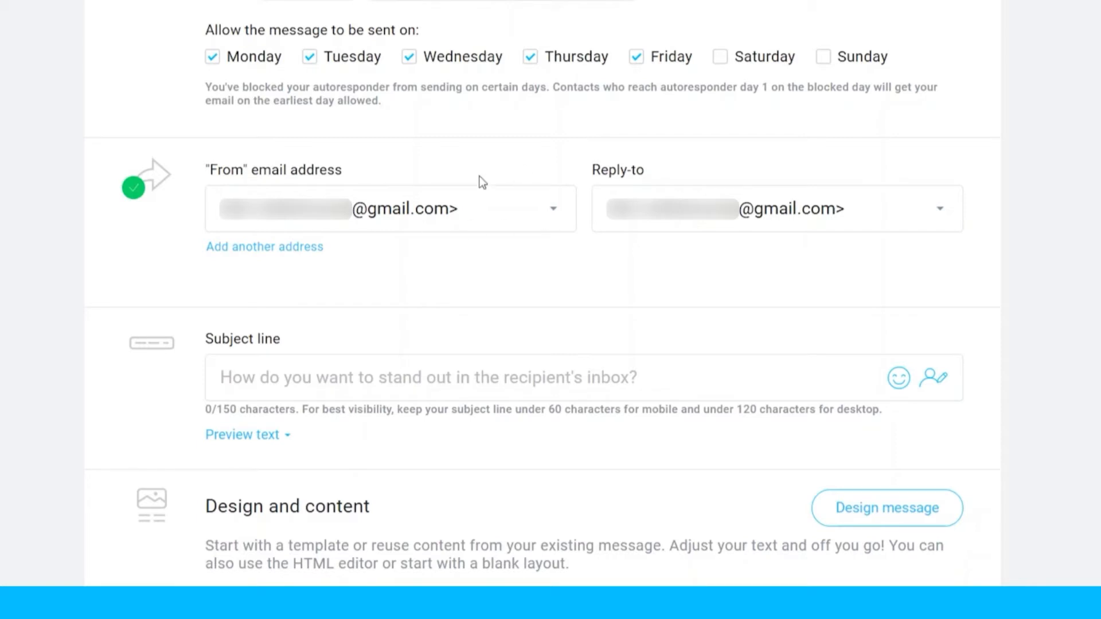
{"action": "left_click", "coordinate": [553, 208]}
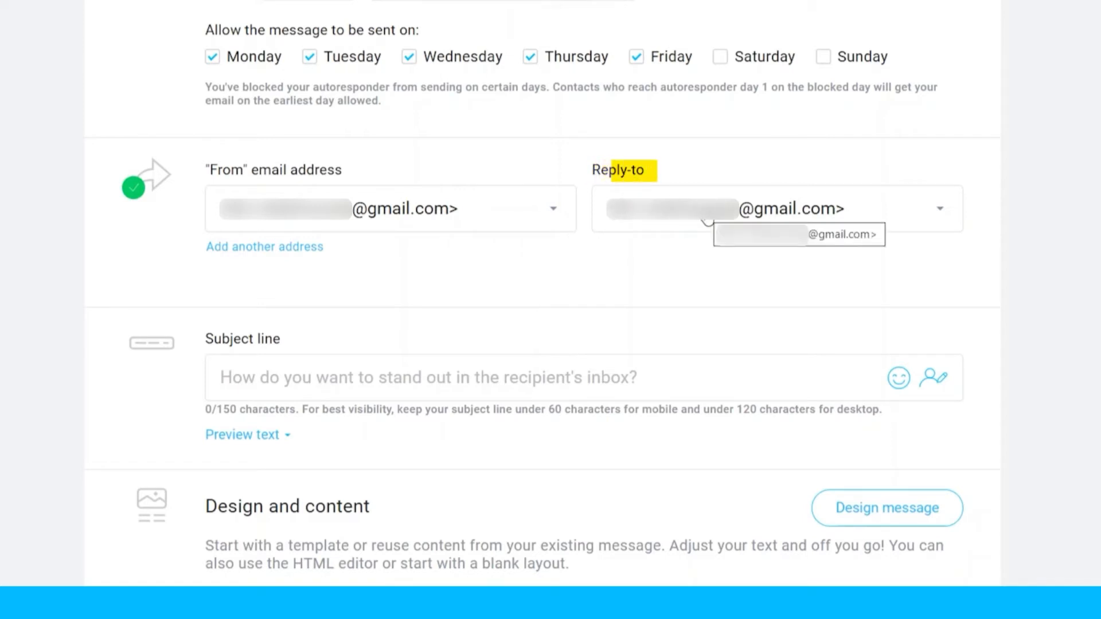
{"action": "mouse_move", "coordinate": [623, 170]}
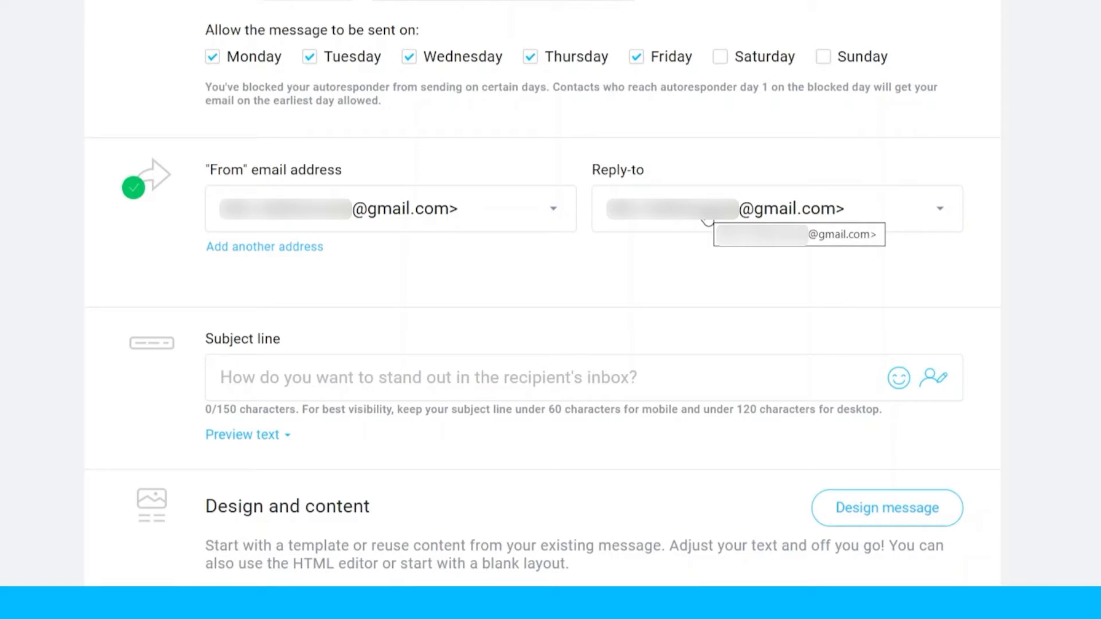
{"action": "left_click", "coordinate": [798, 234]}
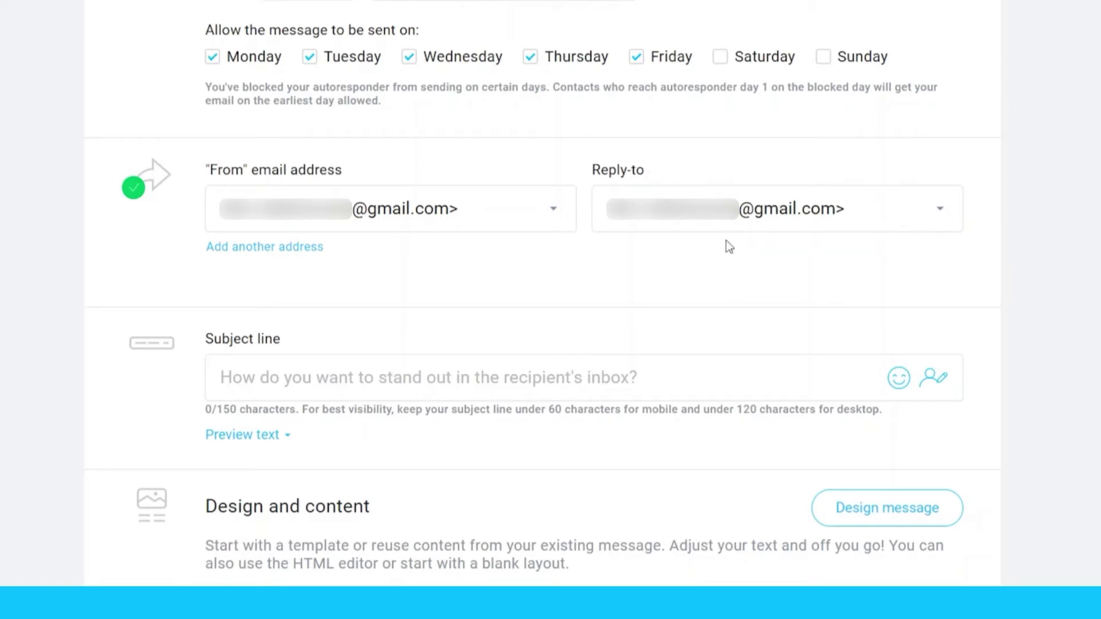
{"action": "mouse_move", "coordinate": [718, 232]}
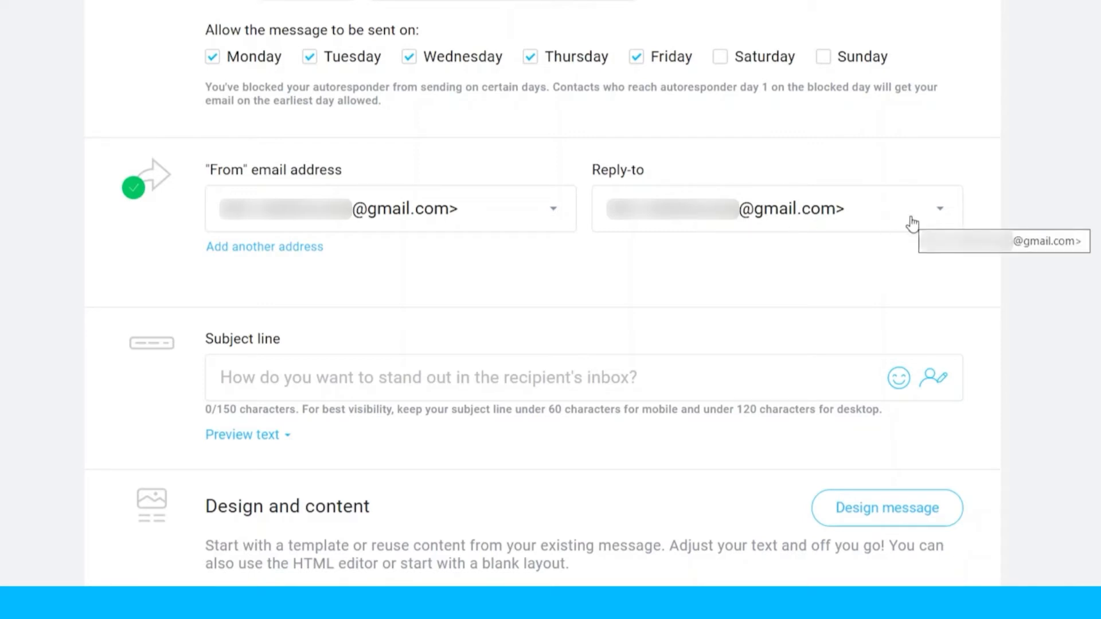
{"action": "left_click", "coordinate": [939, 208]}
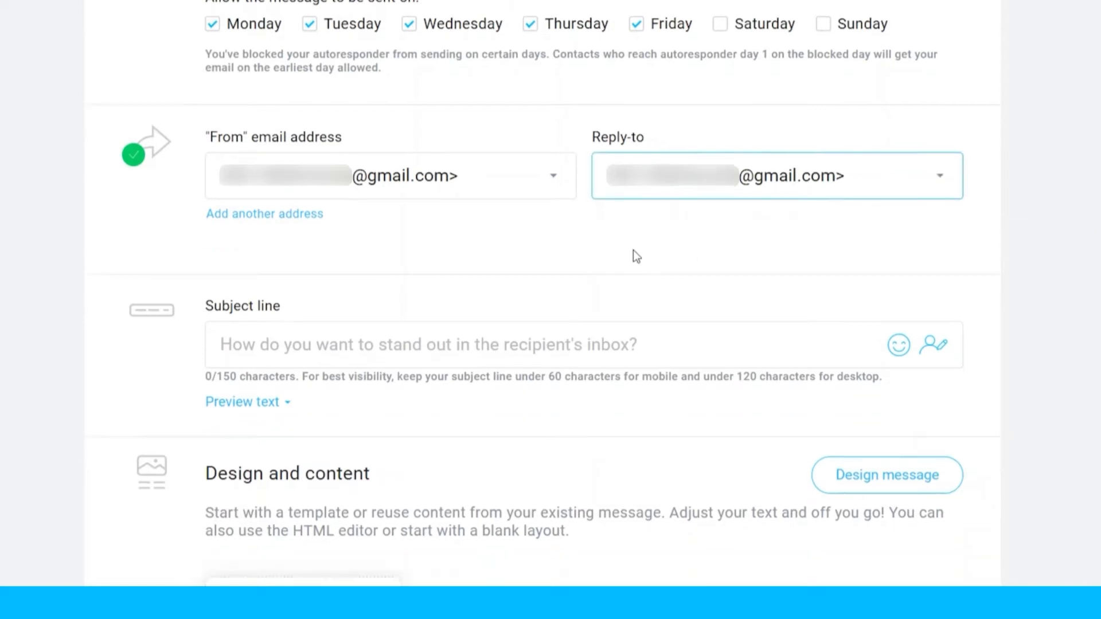
{"action": "scroll", "scroll_direction": "down", "scroll_amount": 3}
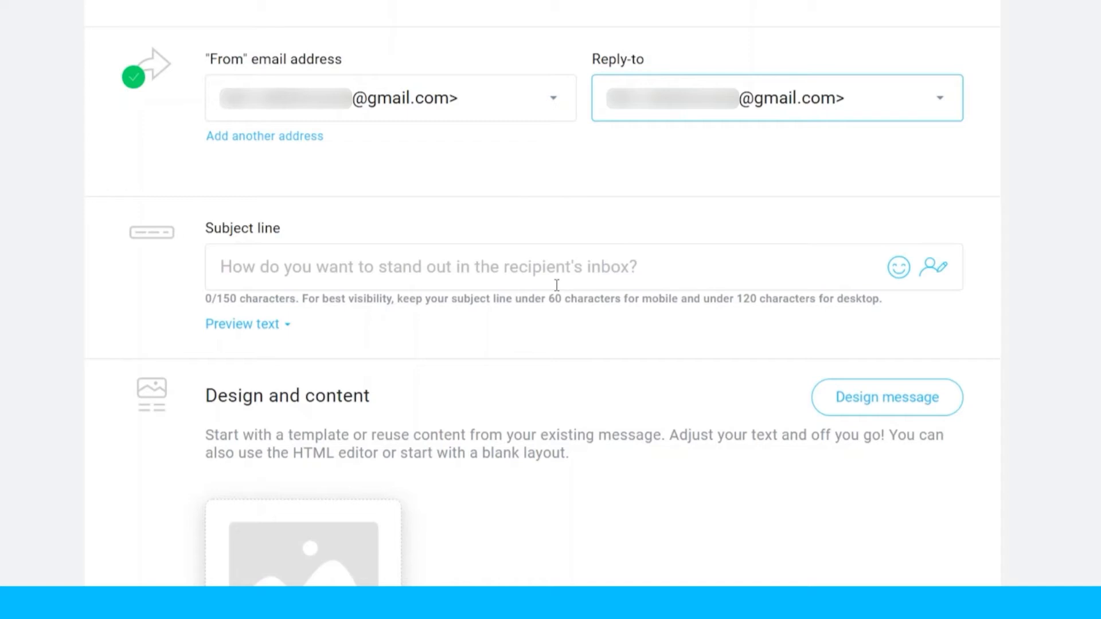
{"action": "mouse_move", "coordinate": [534, 172]}
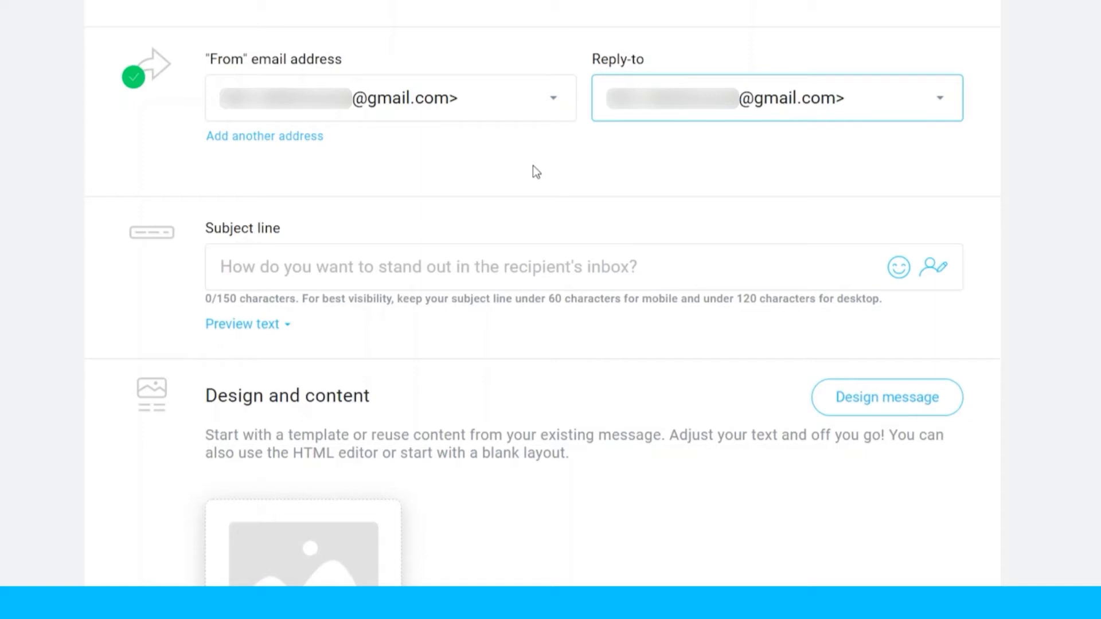
- Fill the Subject line field with 'Claim your FREE! Access to all ABC premium online courses'
{"action": "double_click", "coordinate": [242, 228]}
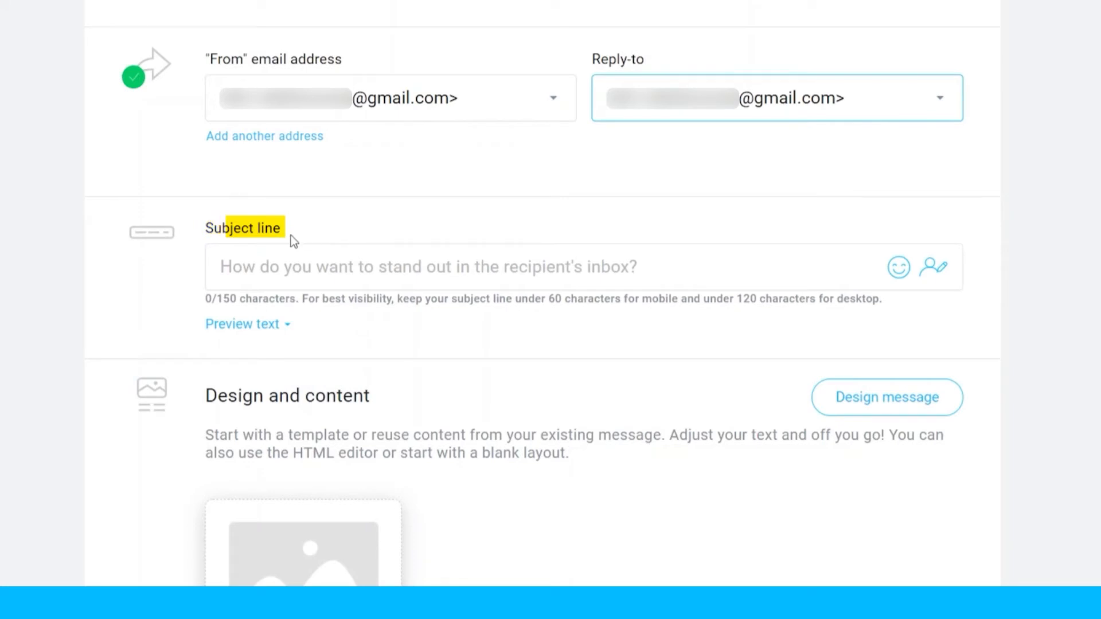
{"action": "mouse_move", "coordinate": [337, 296]}
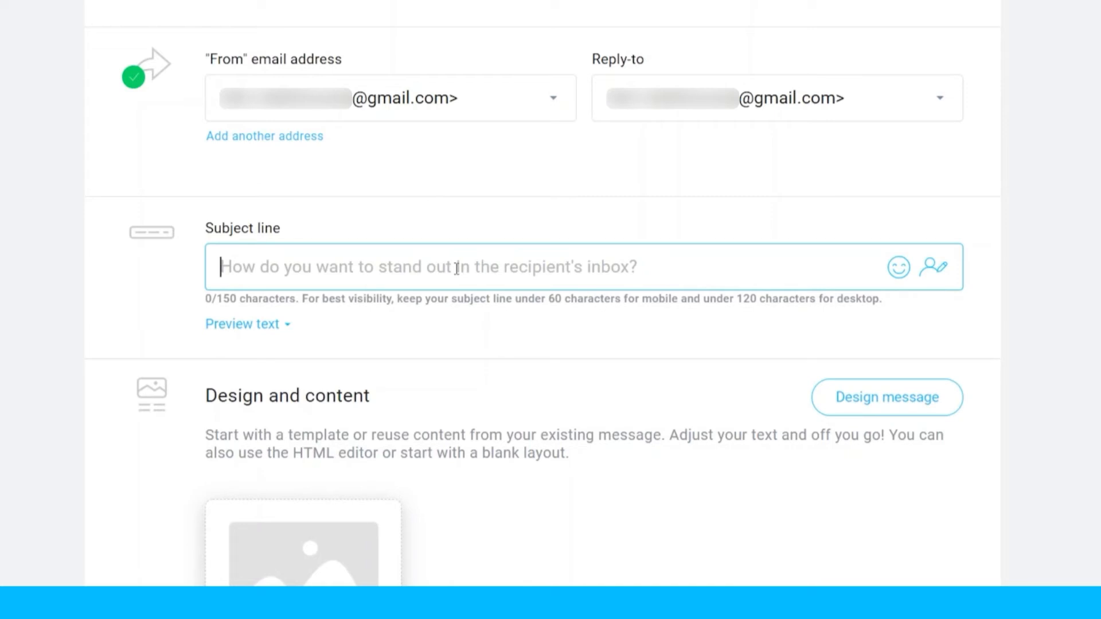
{"action": "type", "text": "Claim"}
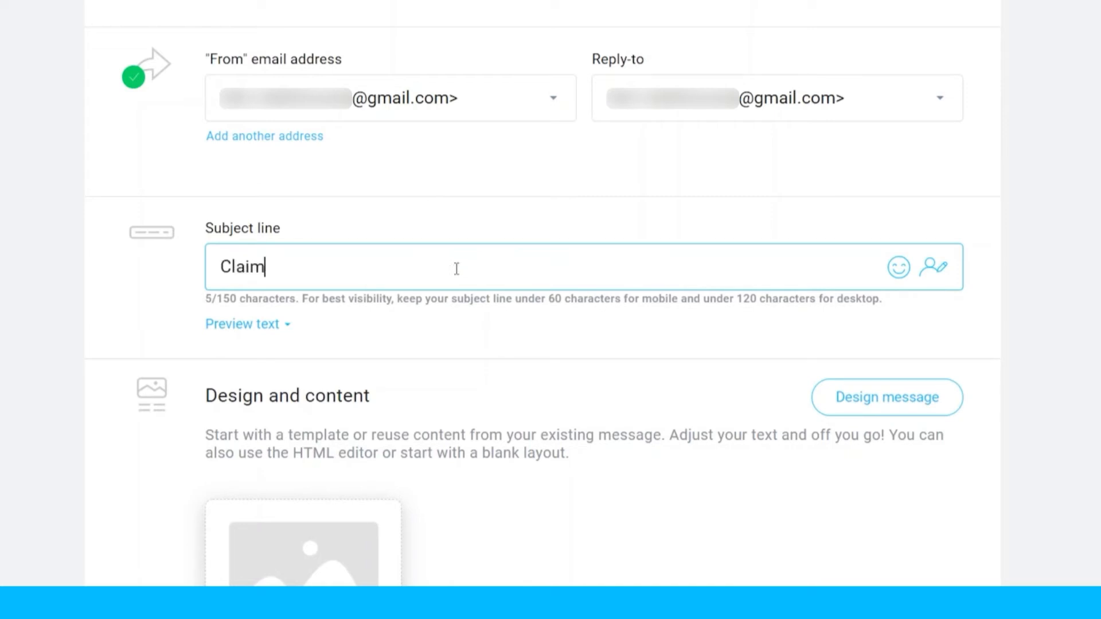
{"action": "type", "text": "your"}
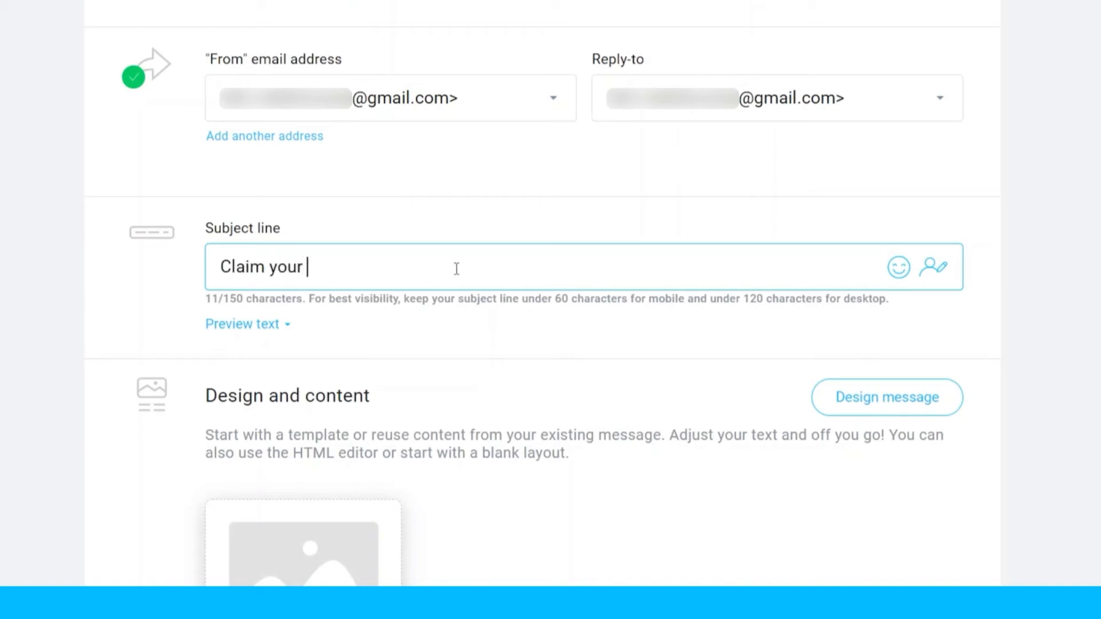
{"action": "type", "text": "FREE! Access t"}
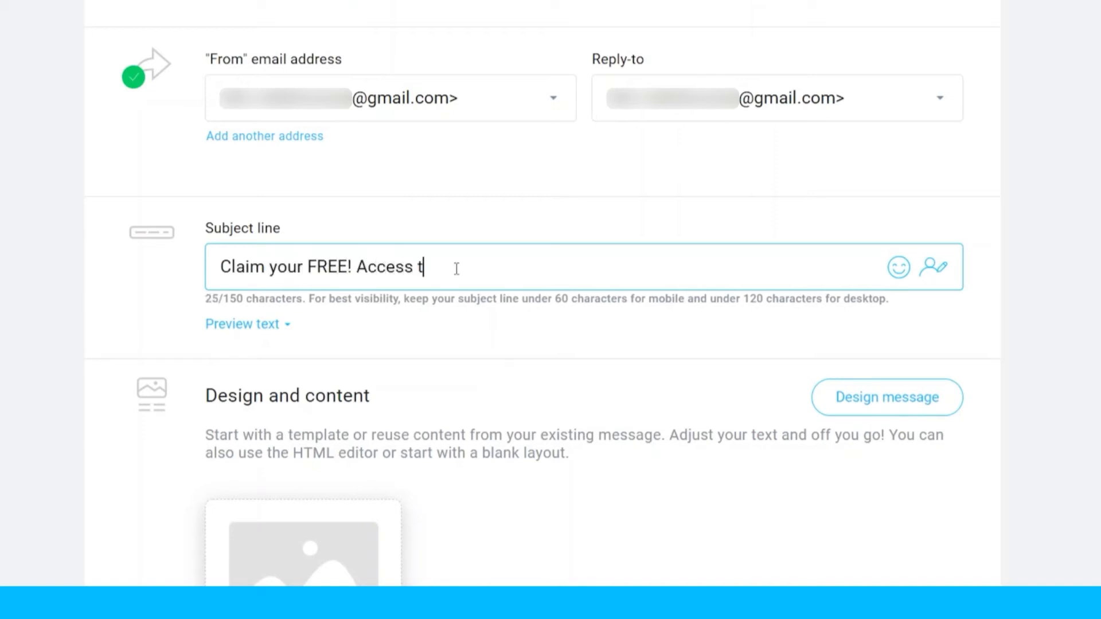
{"action": "type", "text": "o all ABC premium o"}
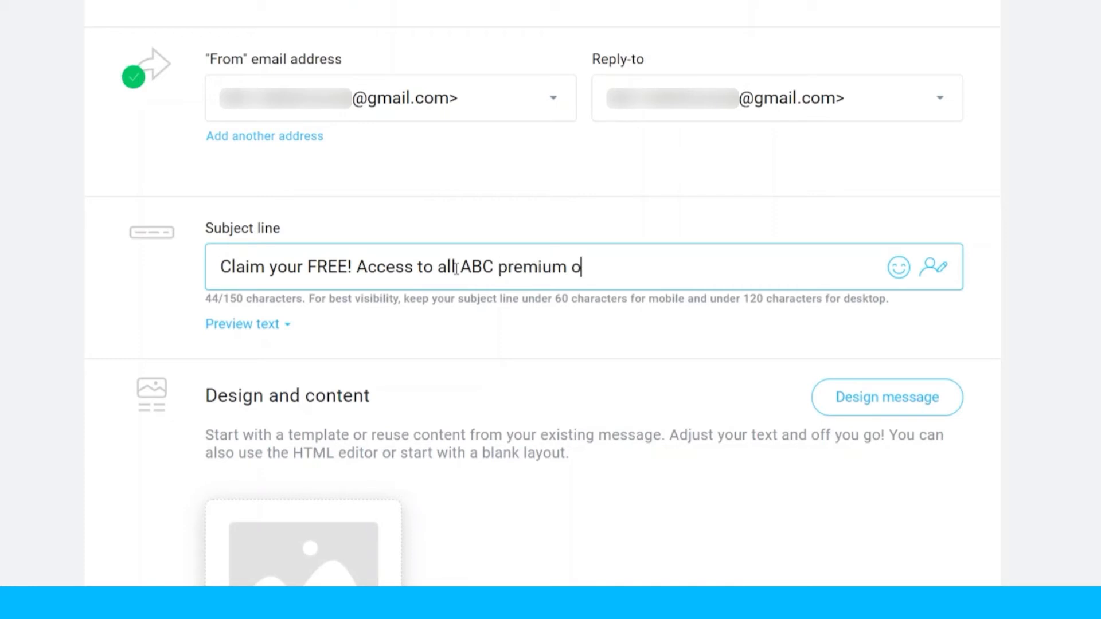
{"action": "type", "text": "nline courses"}
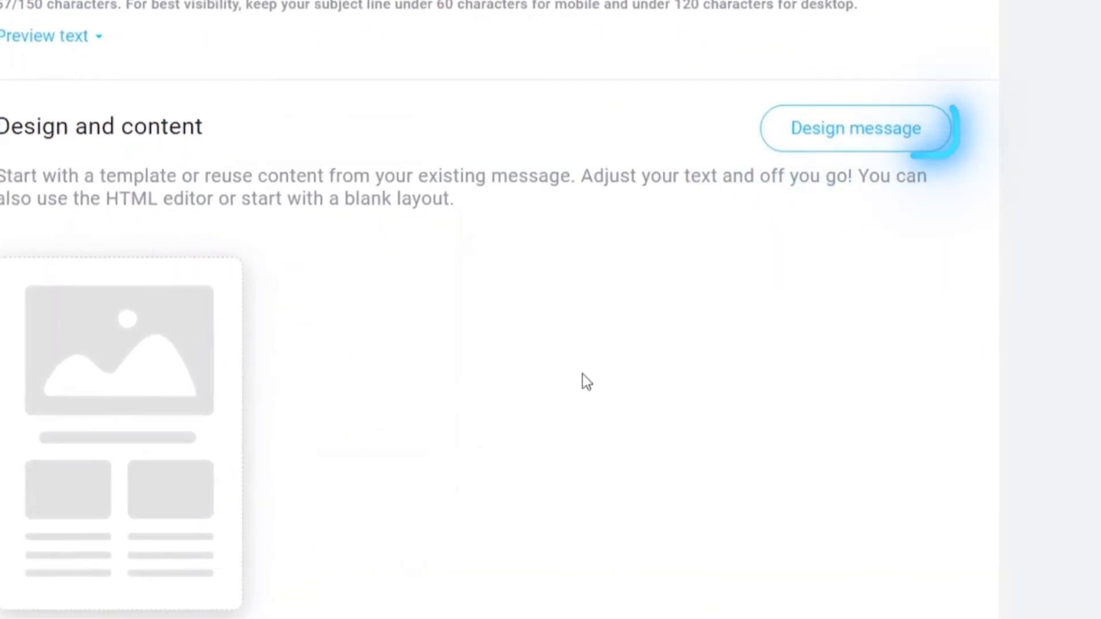
- Open Design message and browse the Predesigned templates gallery
{"action": "left_click", "coordinate": [853, 128]}
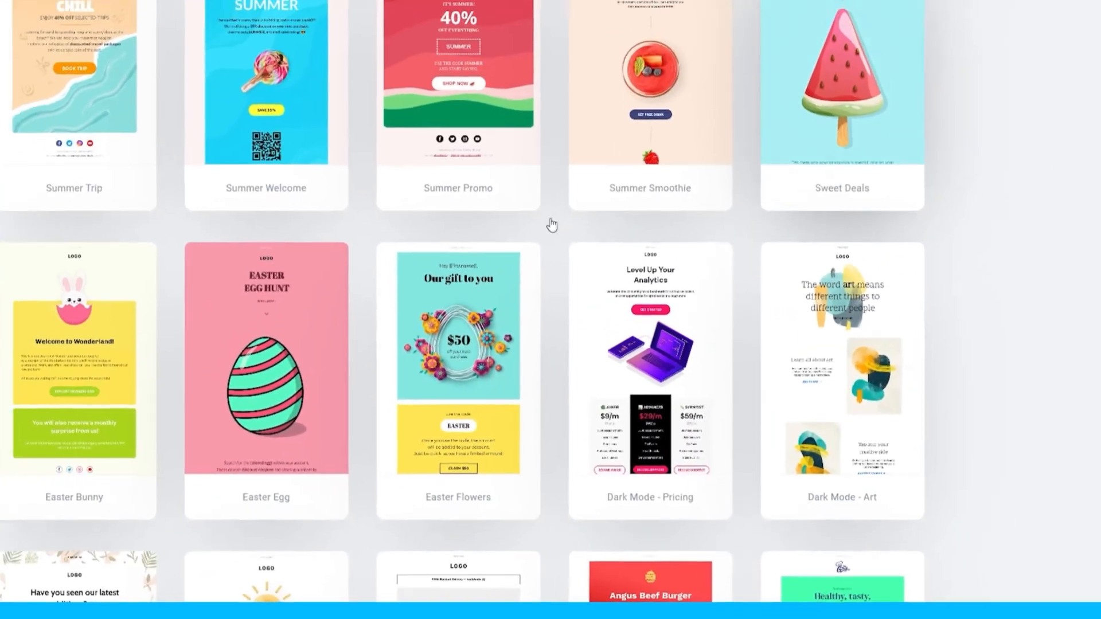
{"action": "scroll", "scroll_direction": "up", "scroll_amount": 3}
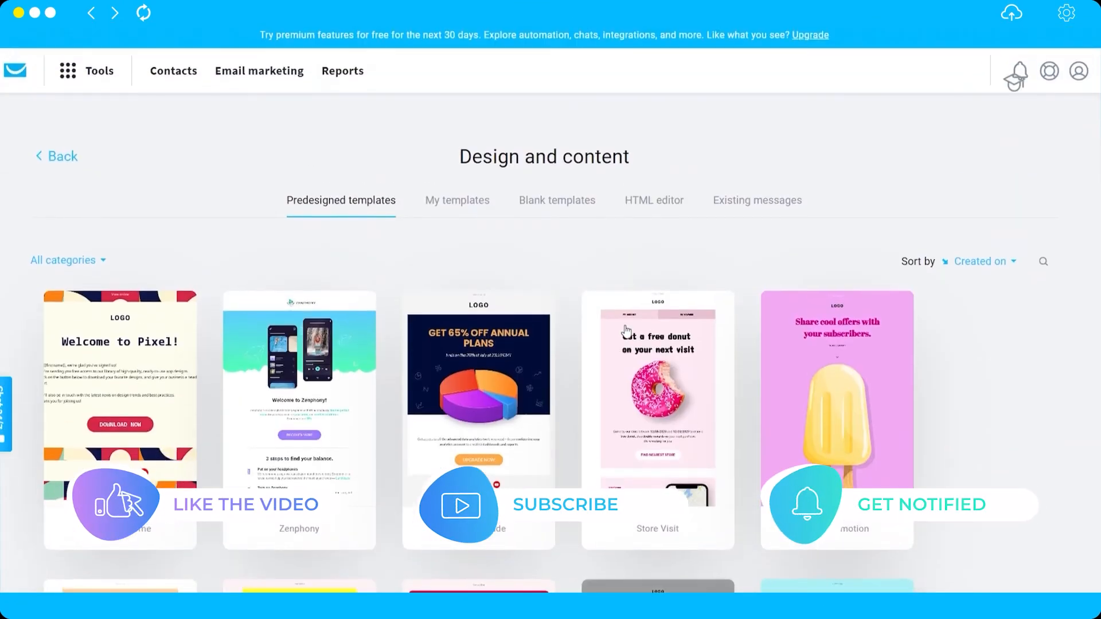
{"action": "scroll", "scroll_direction": "up", "scroll_amount": 3}
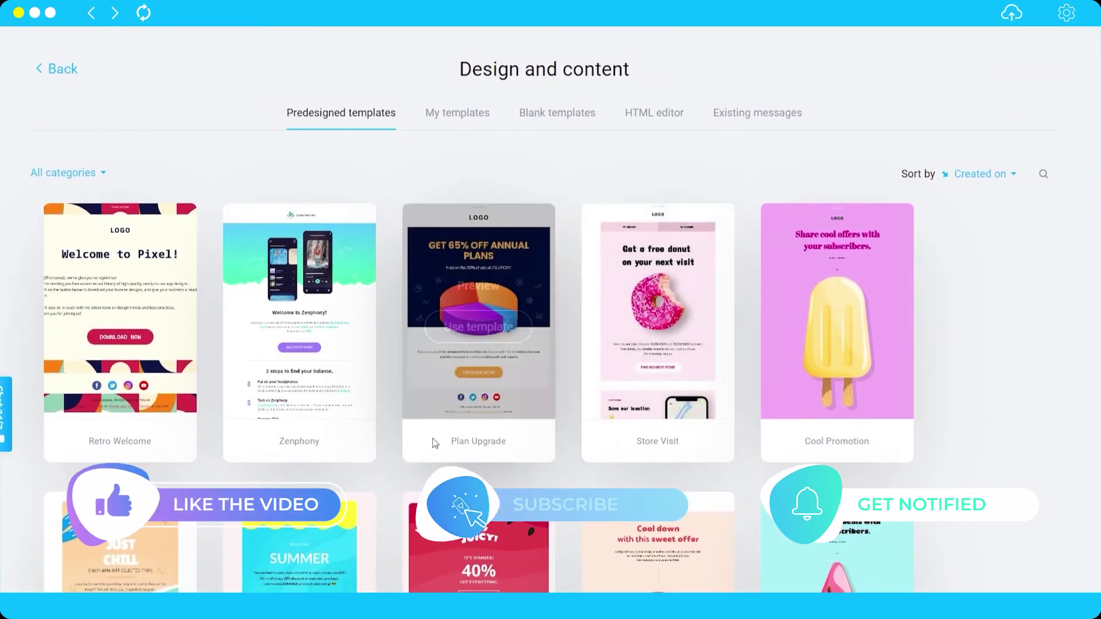
{"action": "scroll", "scroll_direction": "down", "scroll_amount": 3}
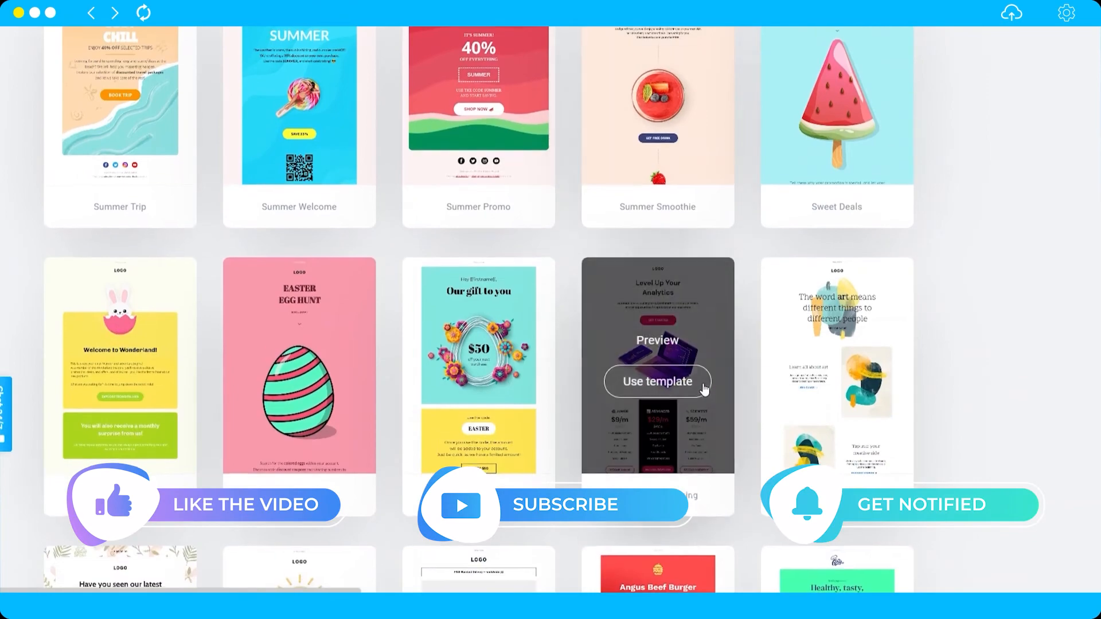
{"action": "scroll", "scroll_direction": "down", "scroll_amount": 3}
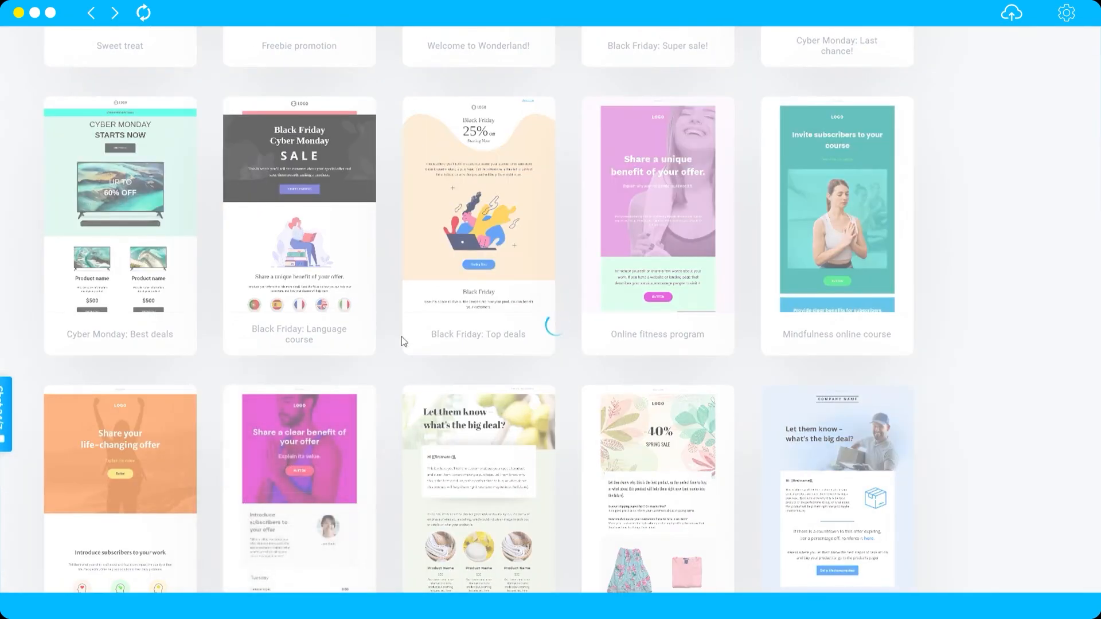
- Apply the magenta 'Share a clear benefit of your offer' template and inspect its hero button settings
{"action": "left_click", "coordinate": [298, 485]}
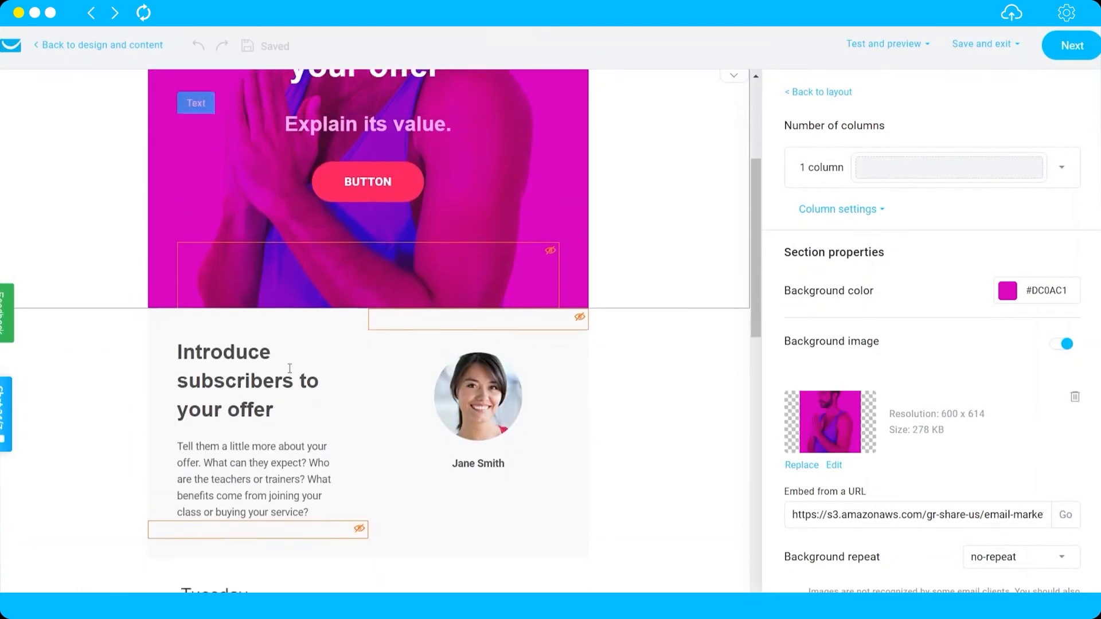
{"action": "scroll", "scroll_direction": "up", "scroll_amount": 3}
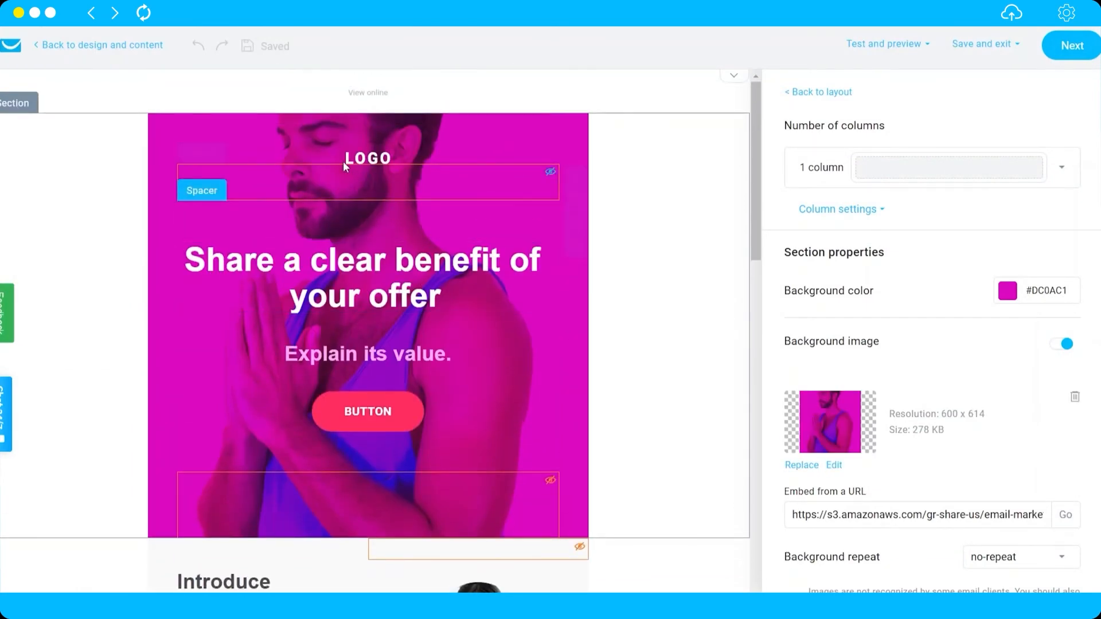
{"action": "mouse_move", "coordinate": [316, 307]}
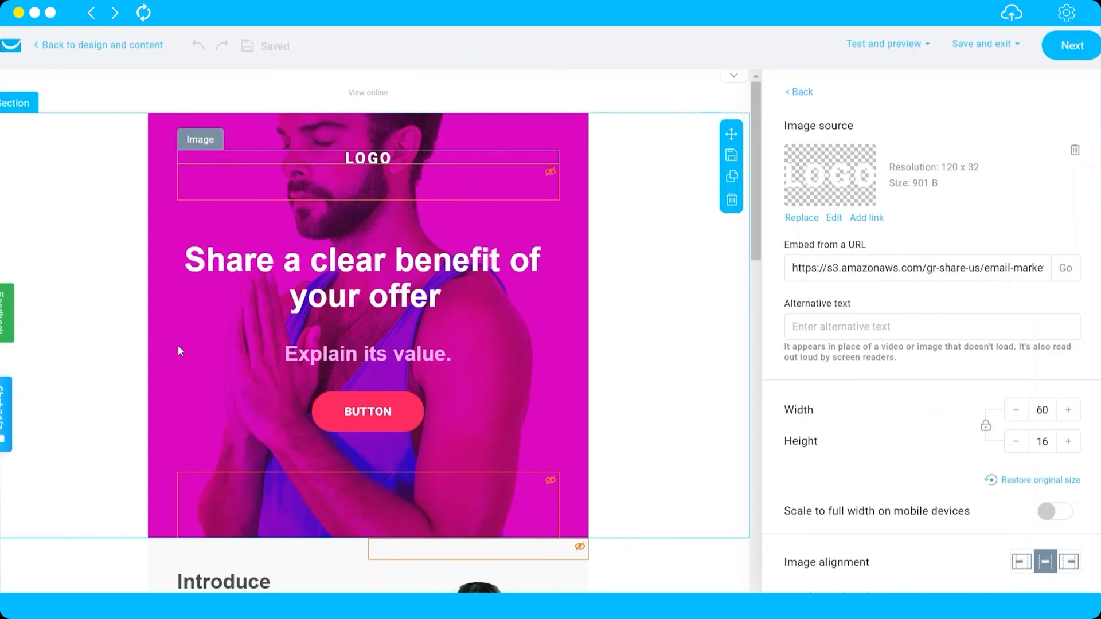
{"action": "left_click", "coordinate": [367, 412]}
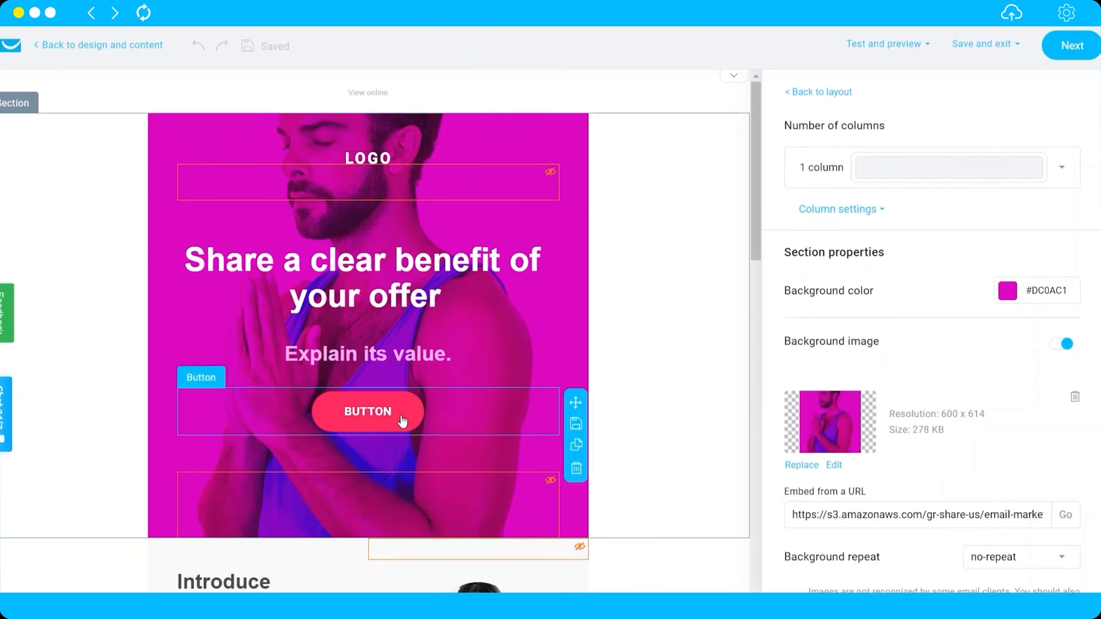
{"action": "left_click", "coordinate": [366, 412]}
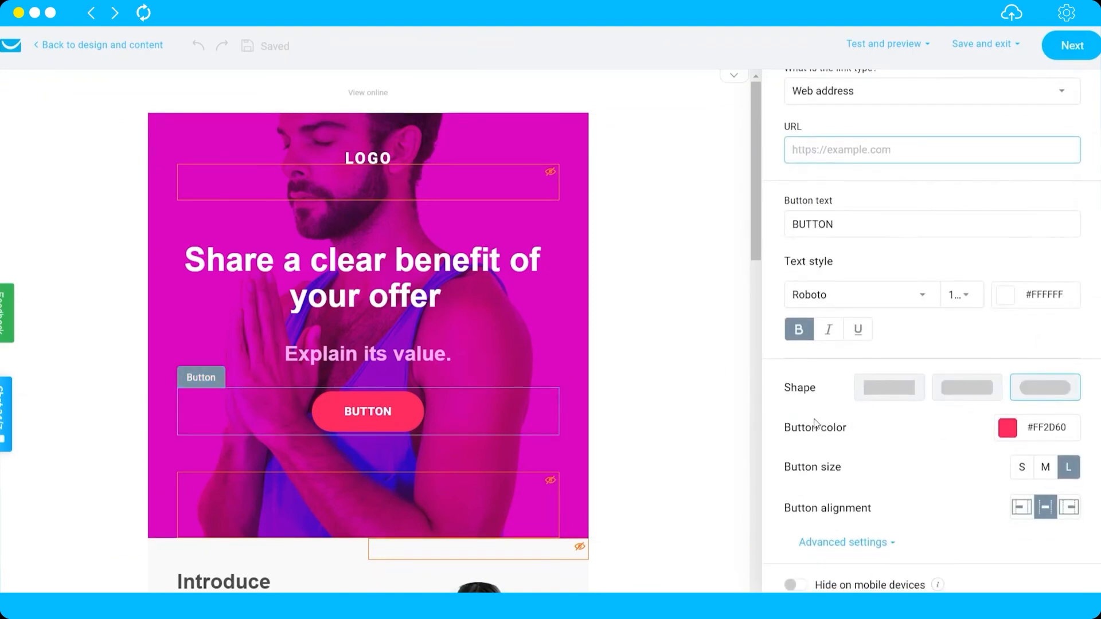
{"action": "scroll", "scroll_direction": "down", "scroll_amount": 3}
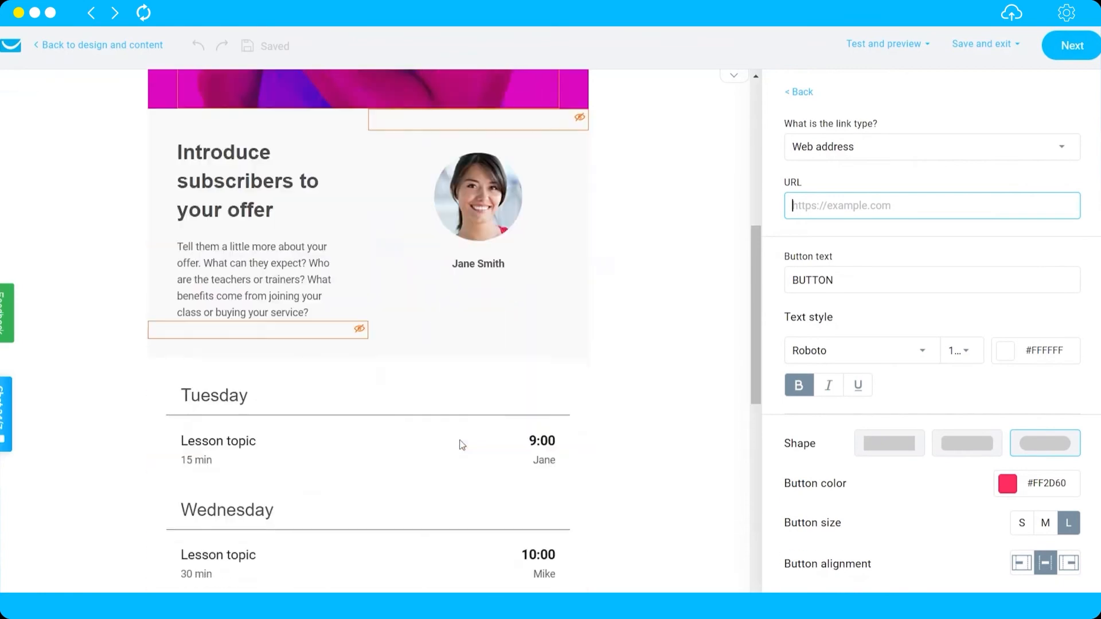
{"action": "scroll", "scroll_direction": "up", "scroll_amount": 3}
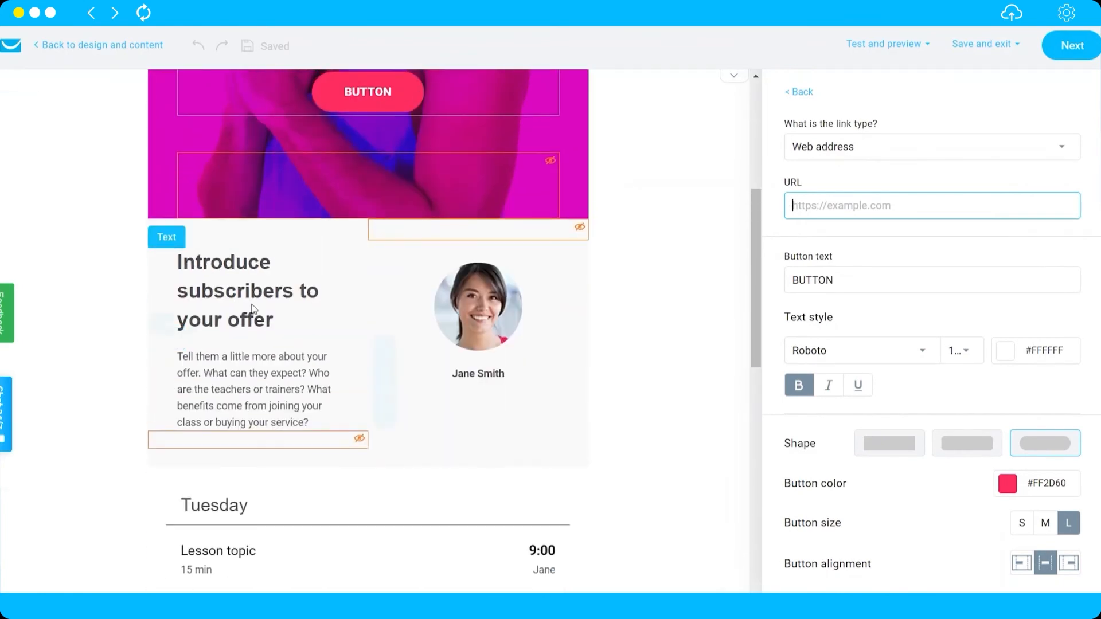
{"action": "scroll", "scroll_direction": "down", "scroll_amount": 3}
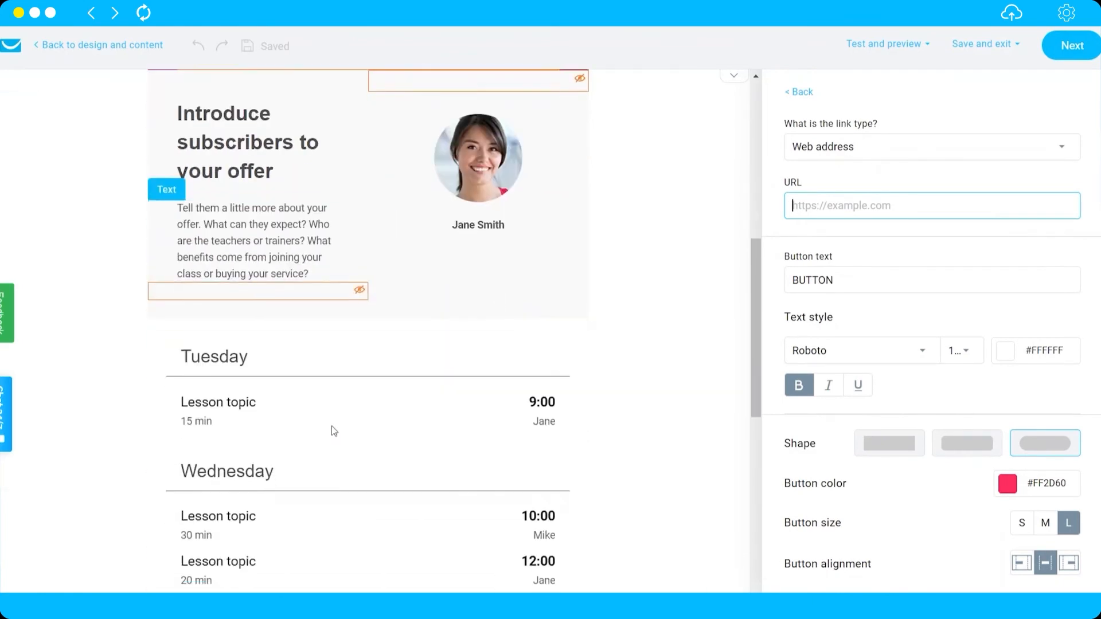
{"action": "scroll", "scroll_direction": "down", "scroll_amount": 3}
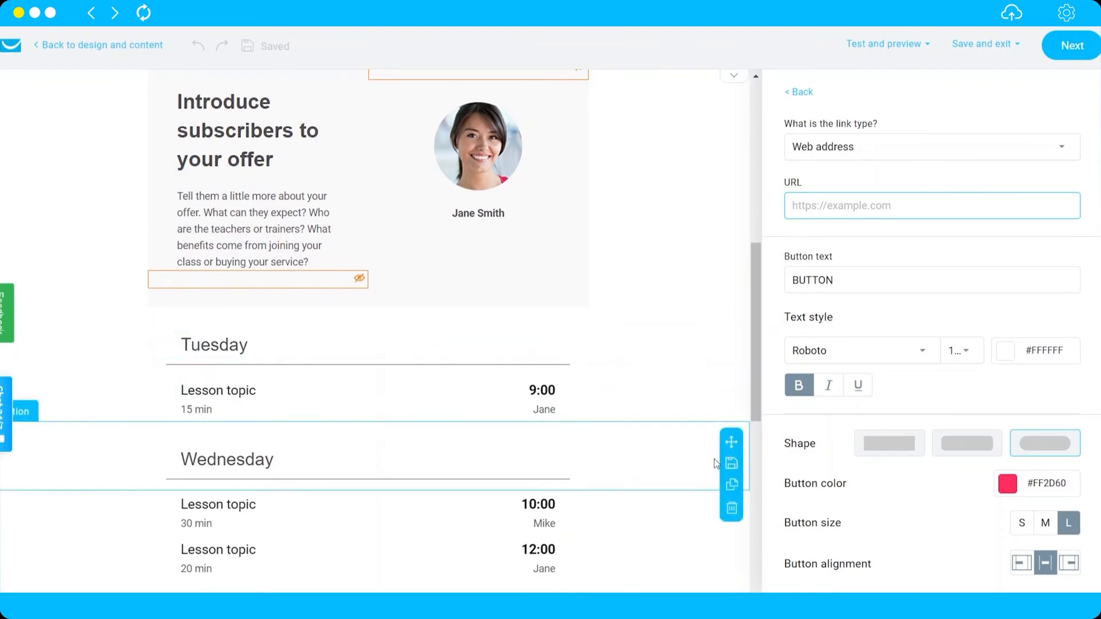
{"action": "scroll", "scroll_direction": "down", "scroll_amount": 3}
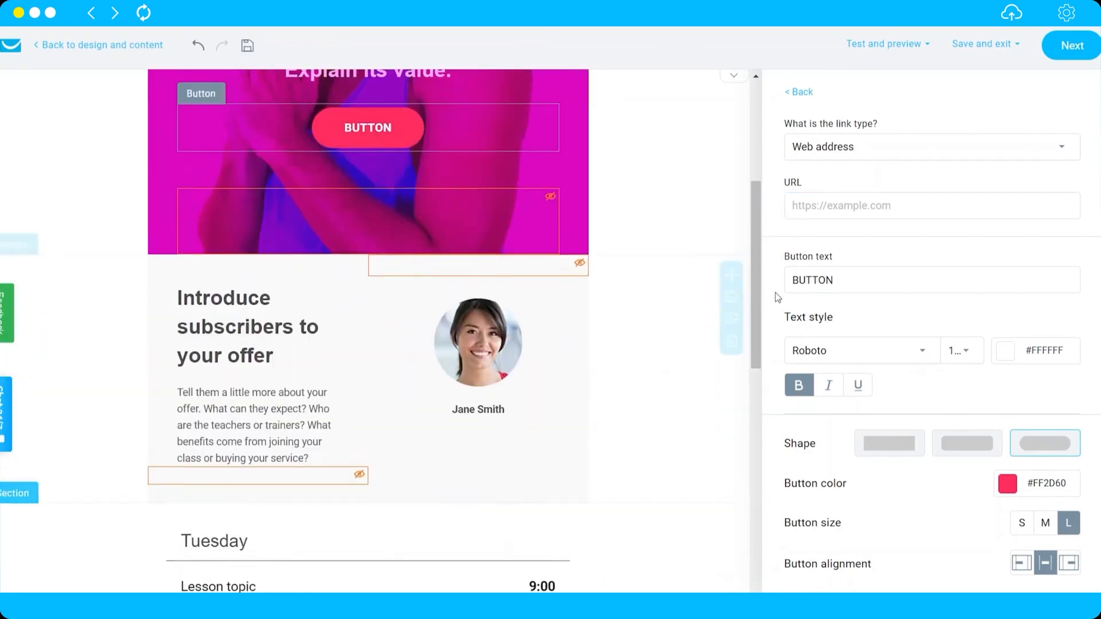
- Add an empty Text block from Basic blocks below the hero button
{"action": "left_click", "coordinate": [797, 91]}
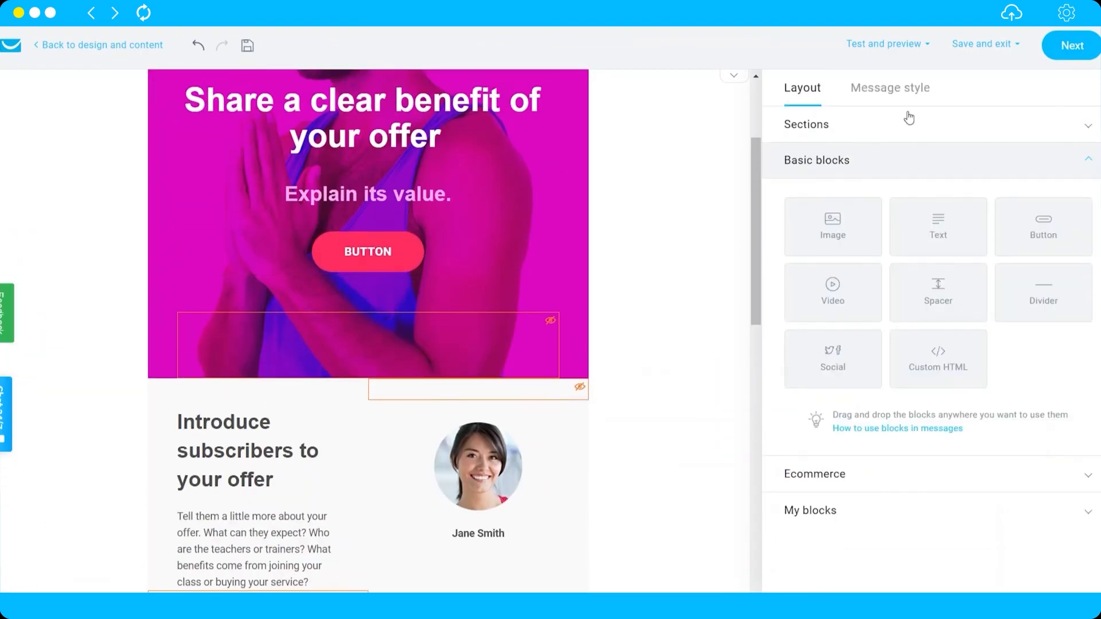
{"action": "scroll", "scroll_direction": "down", "scroll_amount": 3}
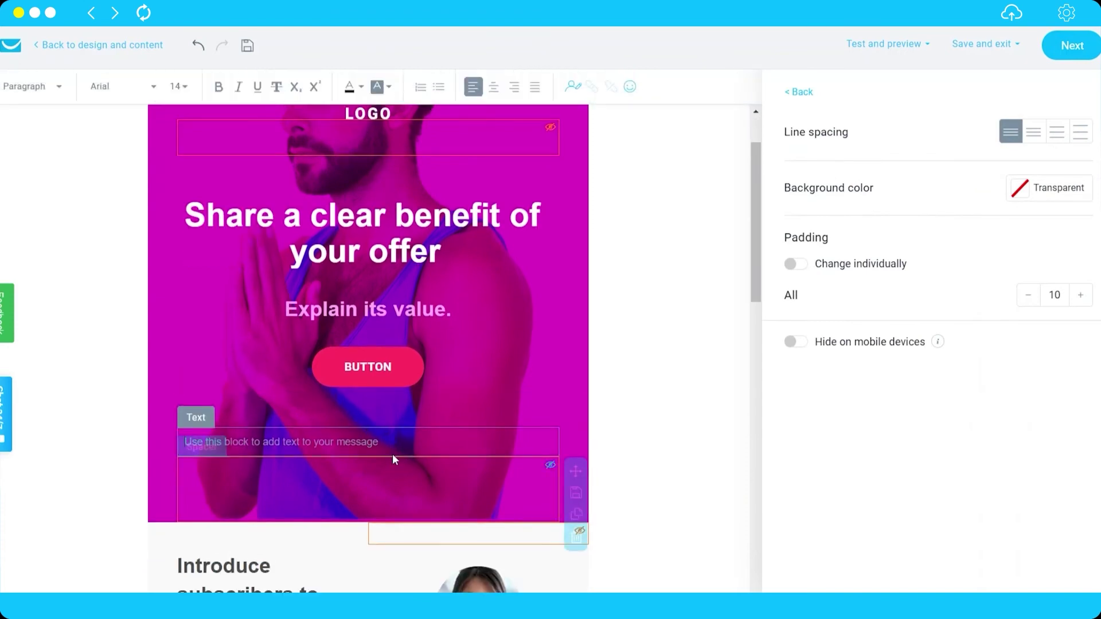
{"action": "left_click", "coordinate": [886, 44]}
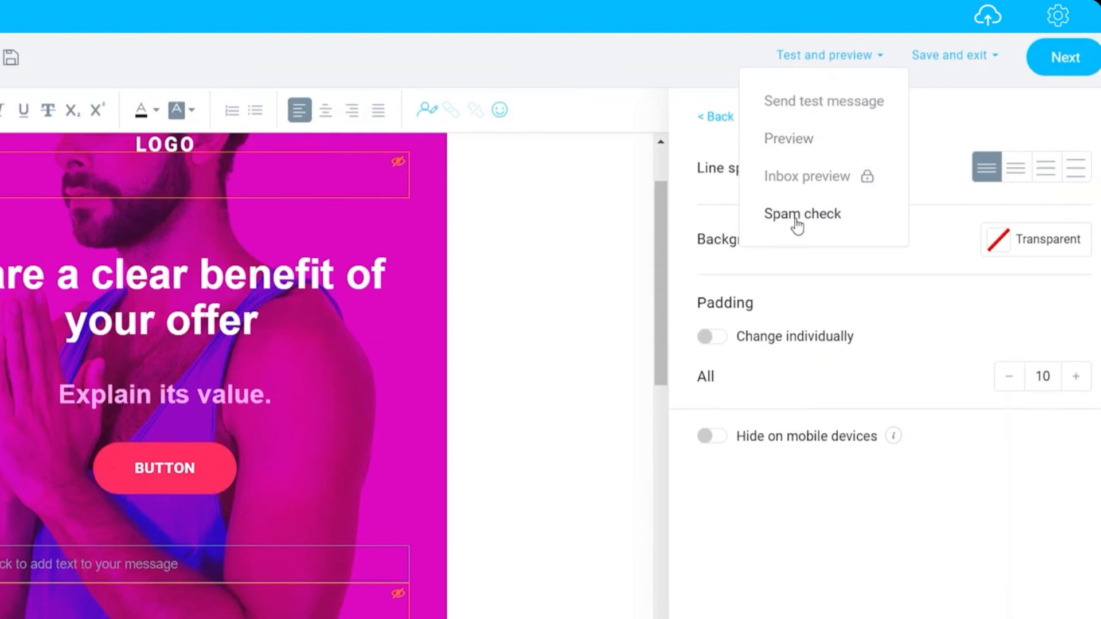
- Run the spam check, see a good-to-go result, and return to autoresponder settings
{"action": "left_click", "coordinate": [802, 214]}
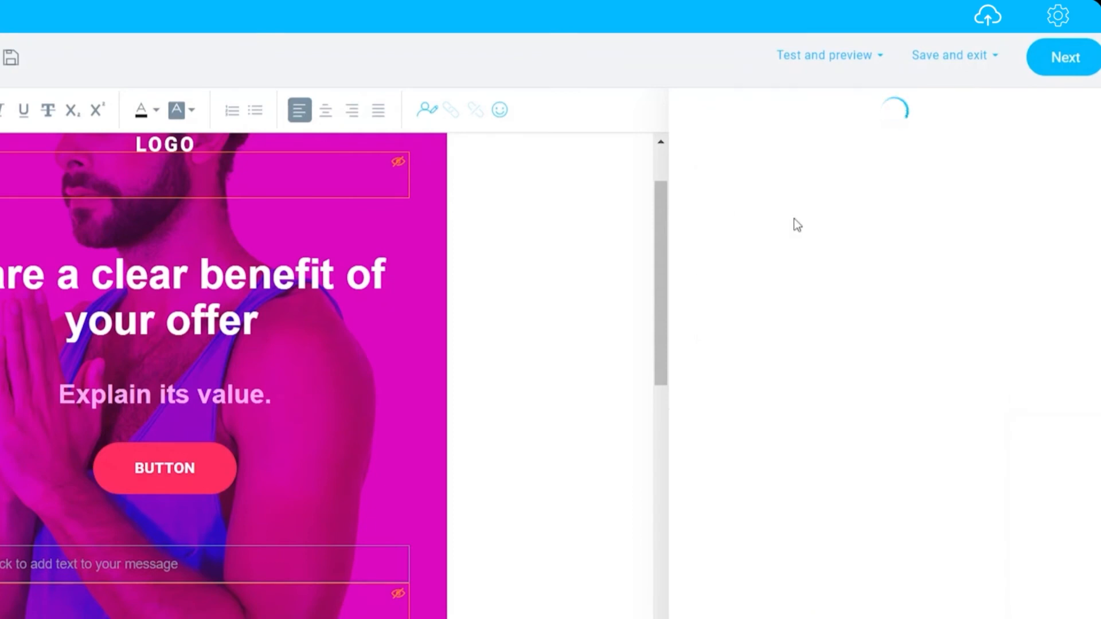
{"action": "mouse_move", "coordinate": [814, 227]}
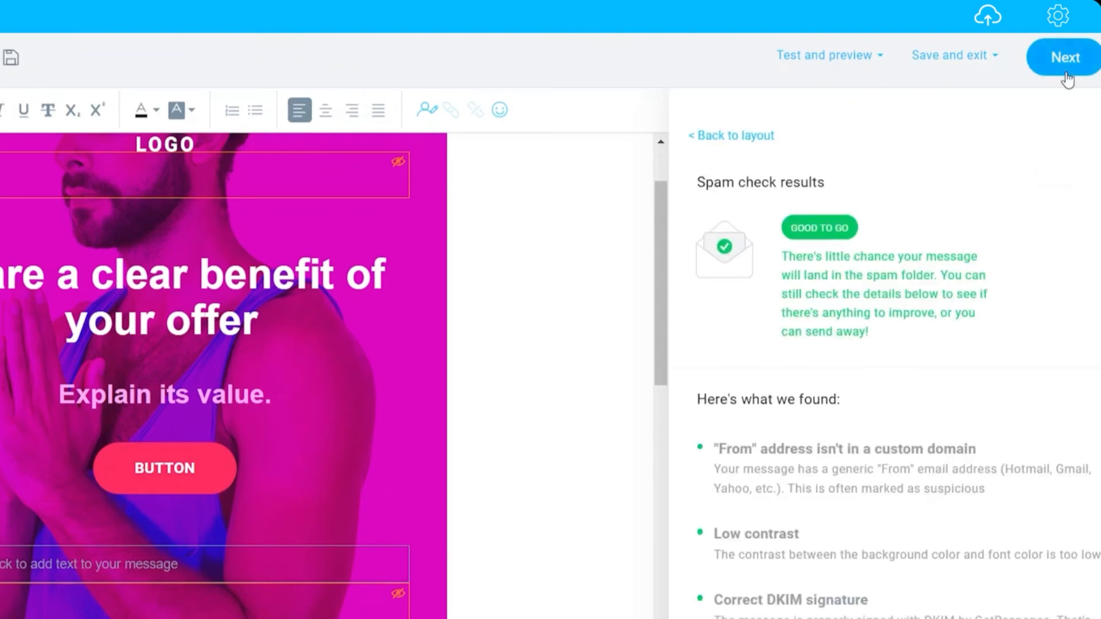
{"action": "left_click", "coordinate": [1064, 57]}
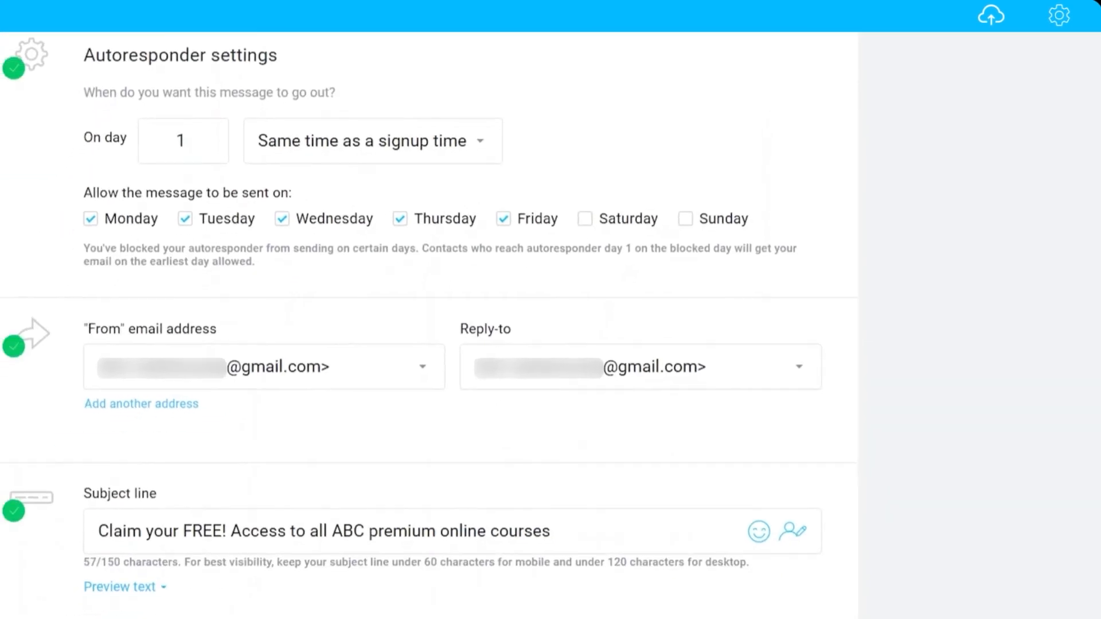
- Review the autoresponder form down to tracking, then save and publish it
{"action": "scroll", "scroll_direction": "down", "scroll_amount": 3}
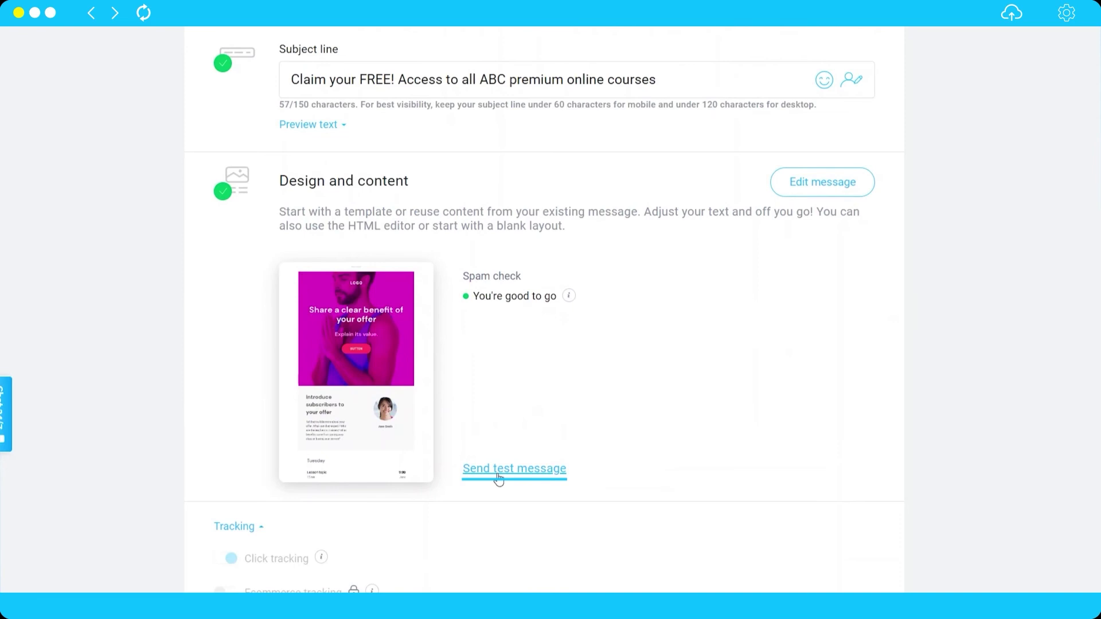
{"action": "scroll", "scroll_direction": "down", "scroll_amount": 3}
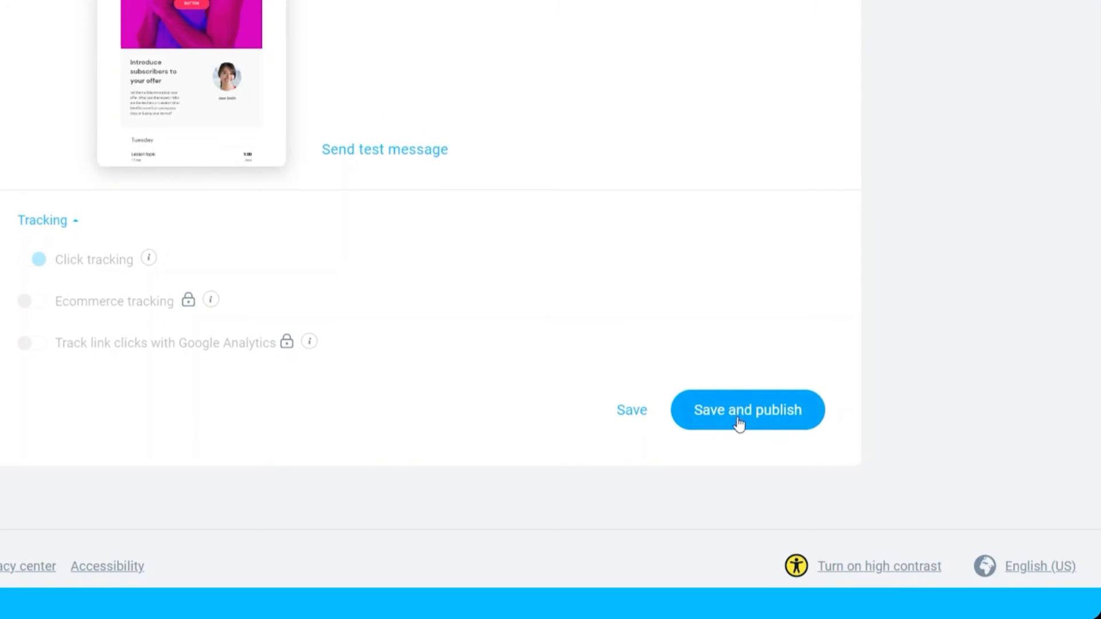
{"action": "scroll", "scroll_direction": "up", "scroll_amount": 3}
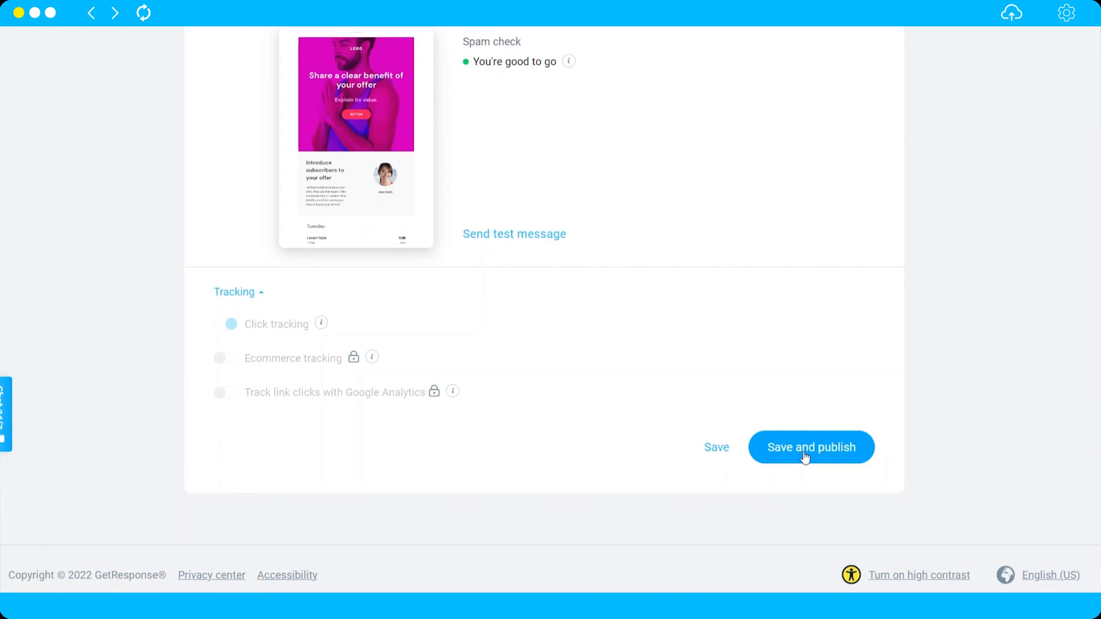
{"action": "left_click", "coordinate": [811, 447]}
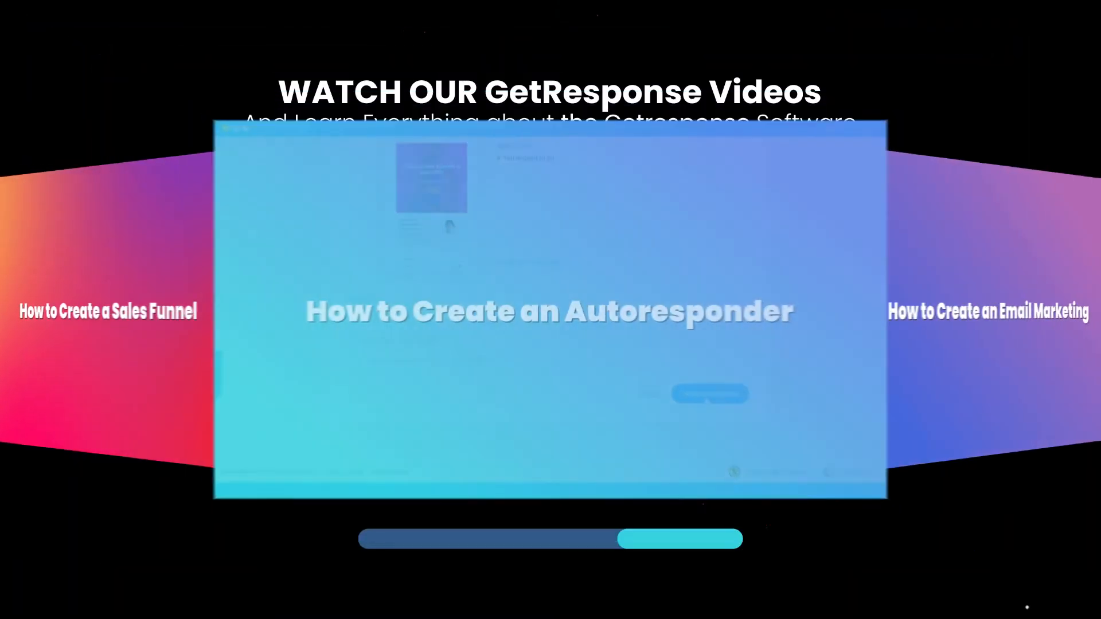